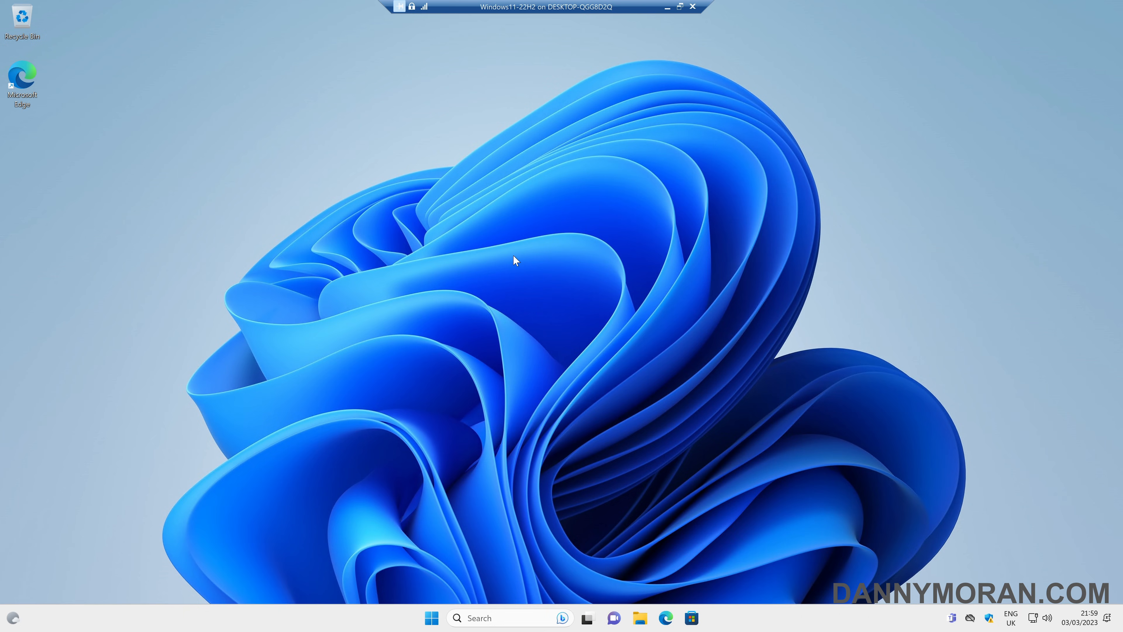
- Bring up the desktop's shortcut menu to check the current context-menu style
{"action": "right_click", "coordinate": [514, 259]}
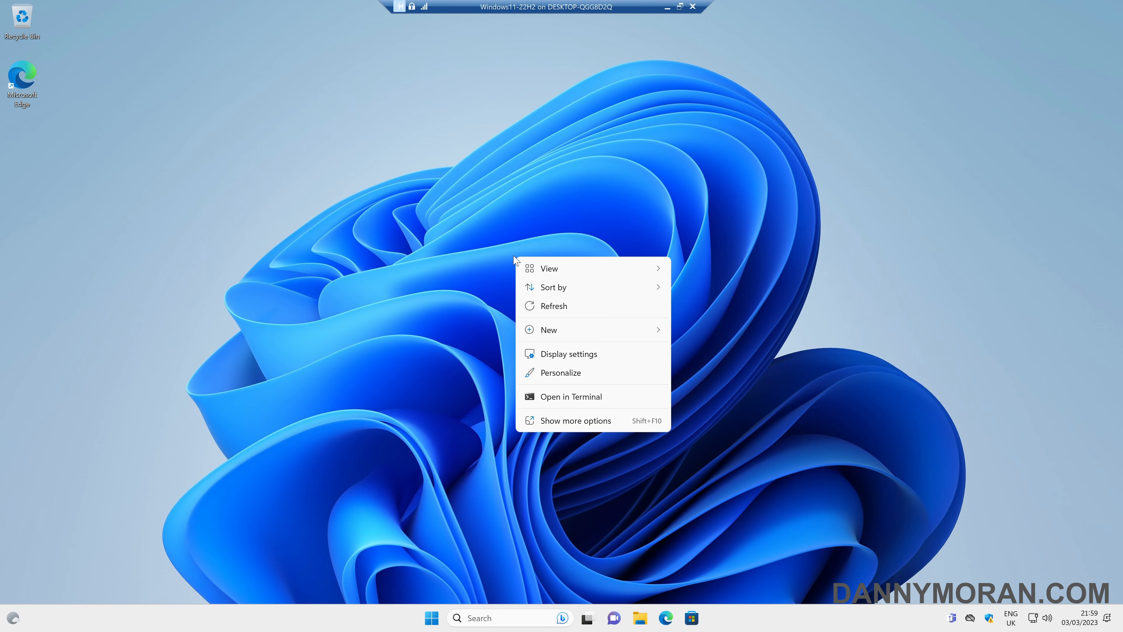
{"action": "mouse_move", "coordinate": [718, 425]}
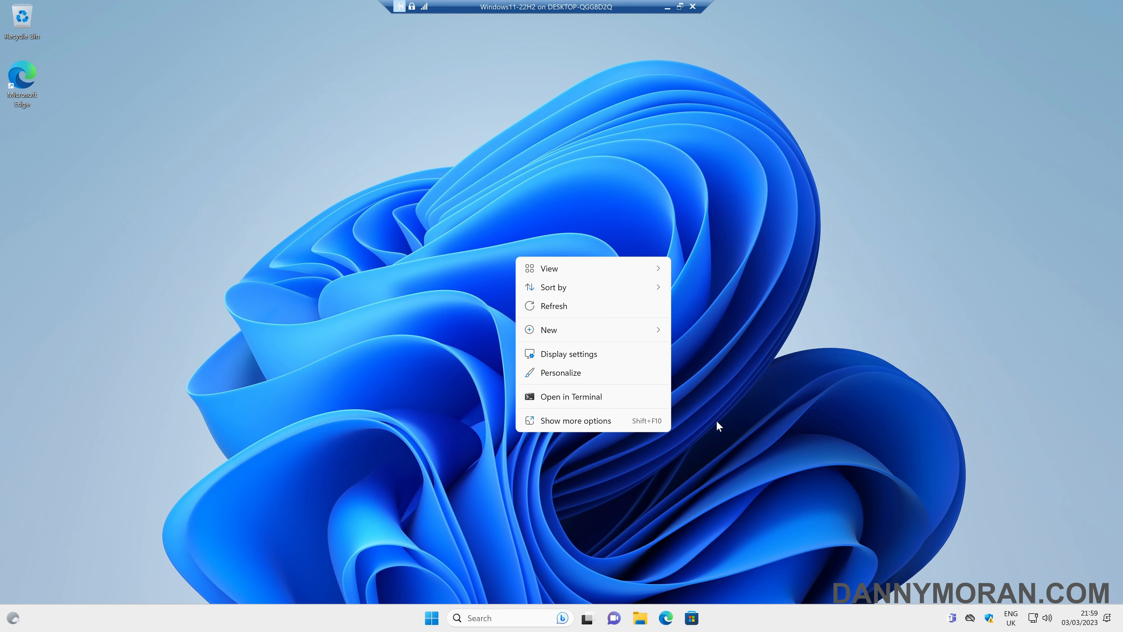
{"action": "mouse_move", "coordinate": [586, 424]}
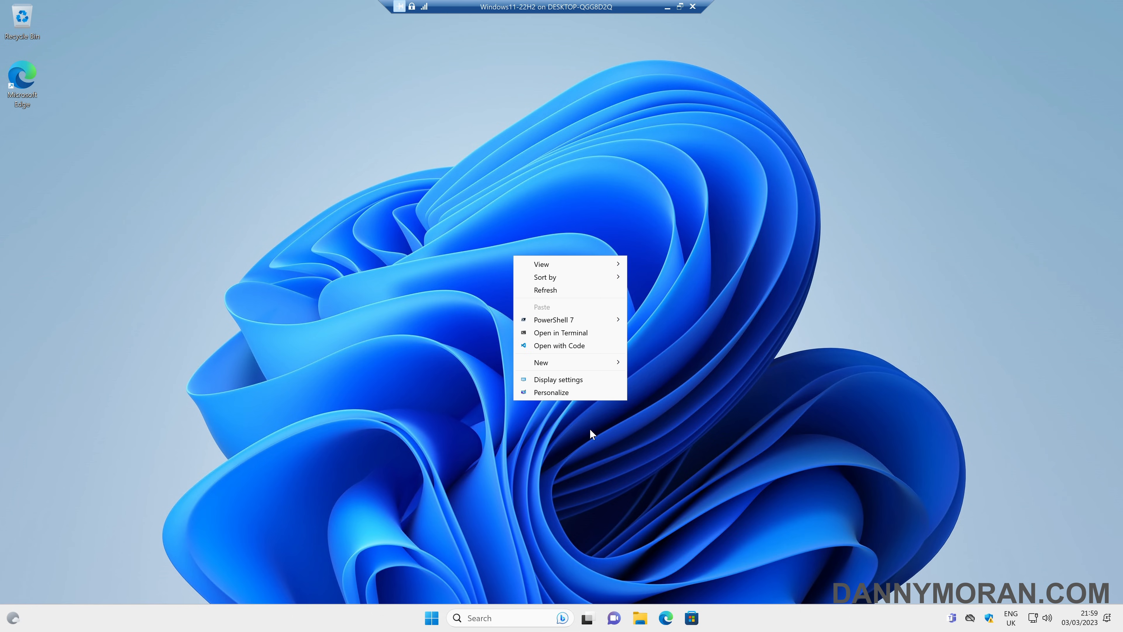
{"action": "mouse_move", "coordinate": [644, 603]}
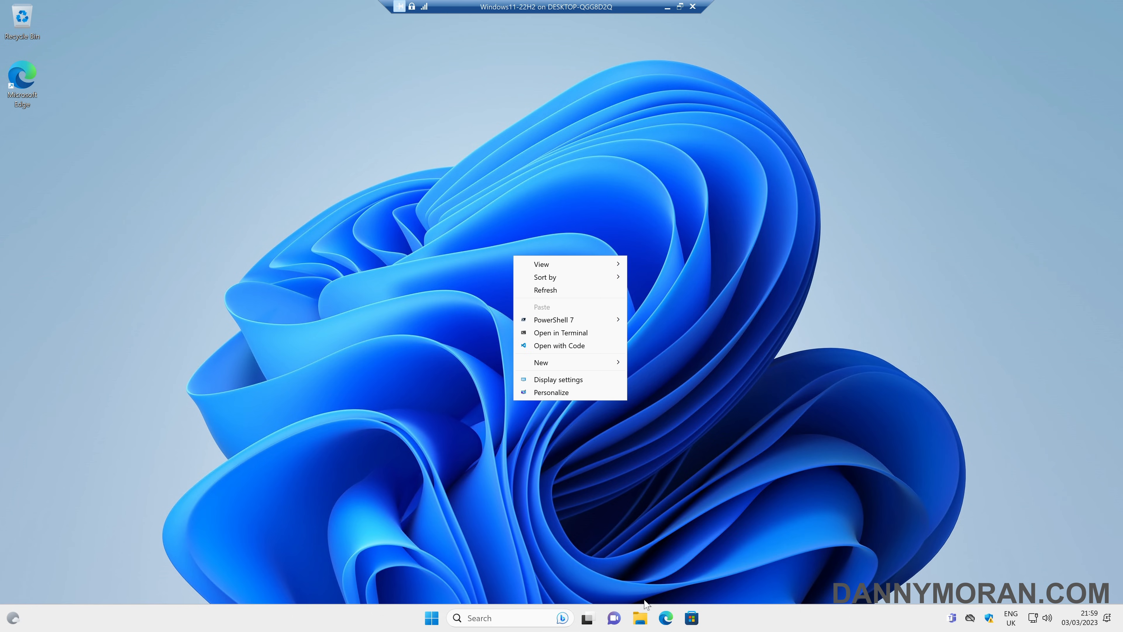
- Show the reg folder's full classic menu on Local Disk (C:) via Show more options
{"action": "left_click", "coordinate": [638, 618]}
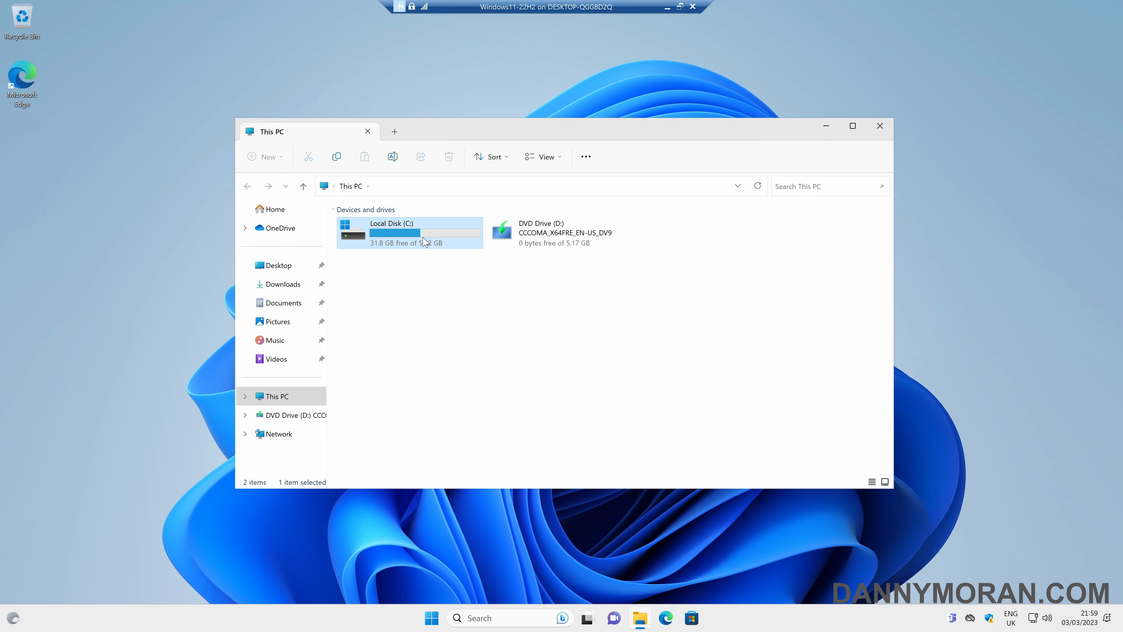
{"action": "double_click", "coordinate": [409, 233]}
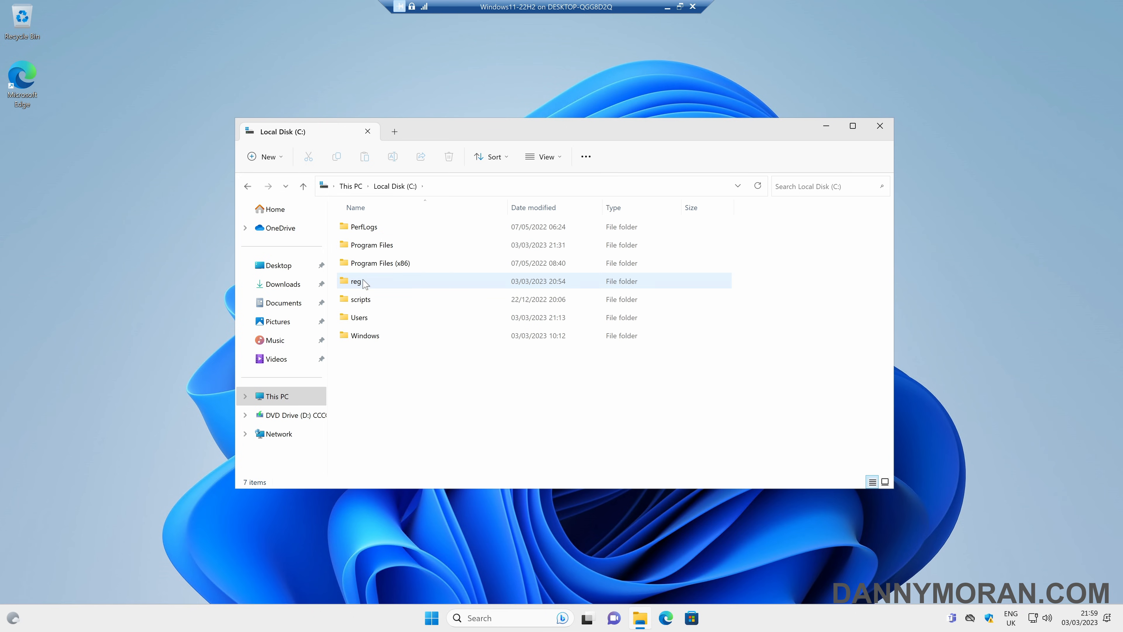
{"action": "right_click", "coordinate": [357, 280]}
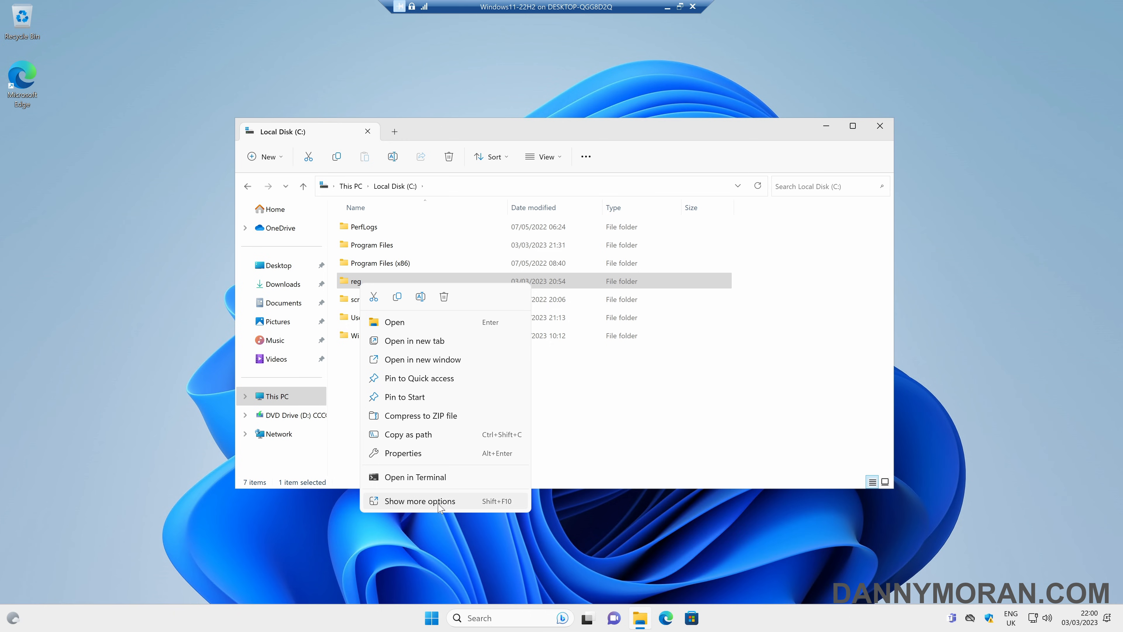
{"action": "left_click", "coordinate": [420, 500]}
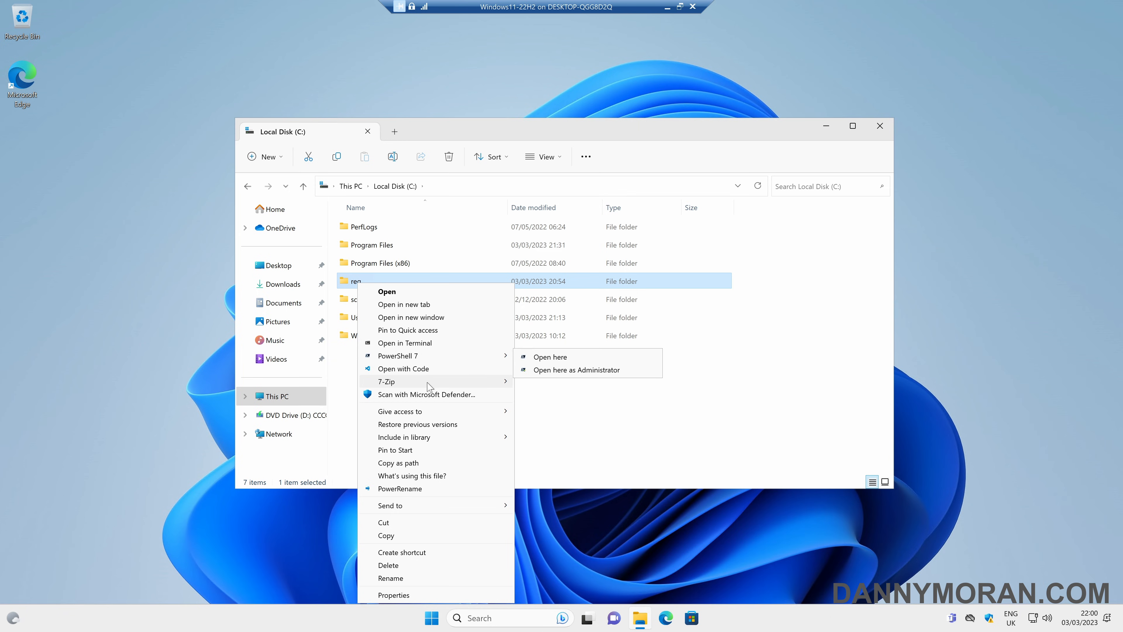
{"action": "mouse_move", "coordinate": [358, 292]}
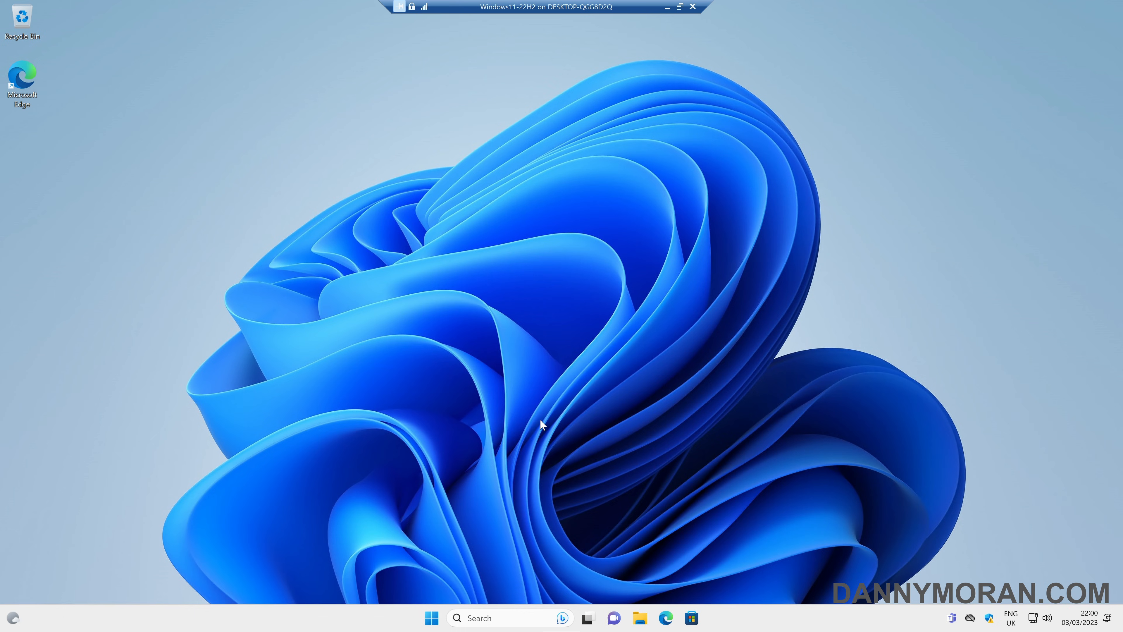
{"action": "mouse_move", "coordinate": [431, 618]}
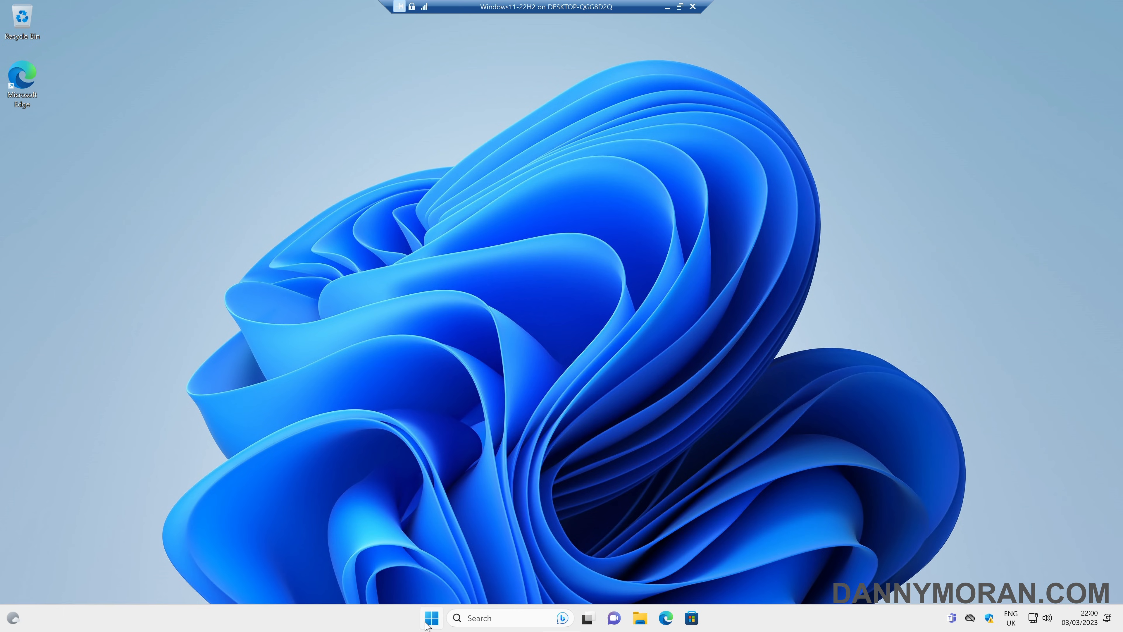
- Launch Terminal (Admin) from the Start quick links and approve the UAC prompt
{"action": "right_click", "coordinate": [431, 617]}
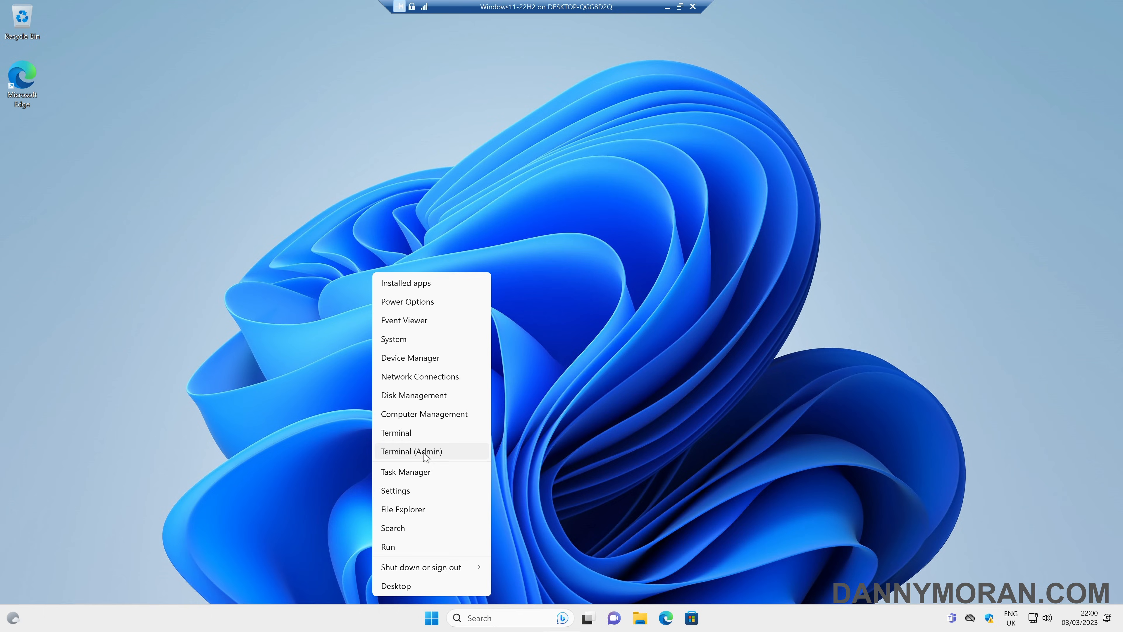
{"action": "left_click", "coordinate": [411, 450]}
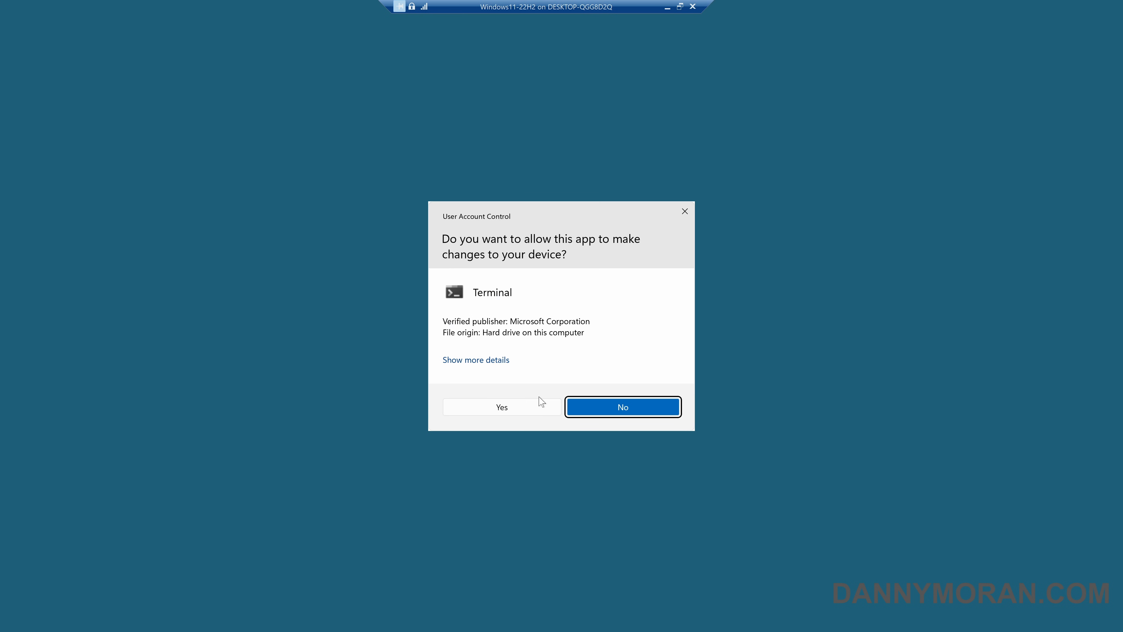
{"action": "left_click", "coordinate": [501, 407]}
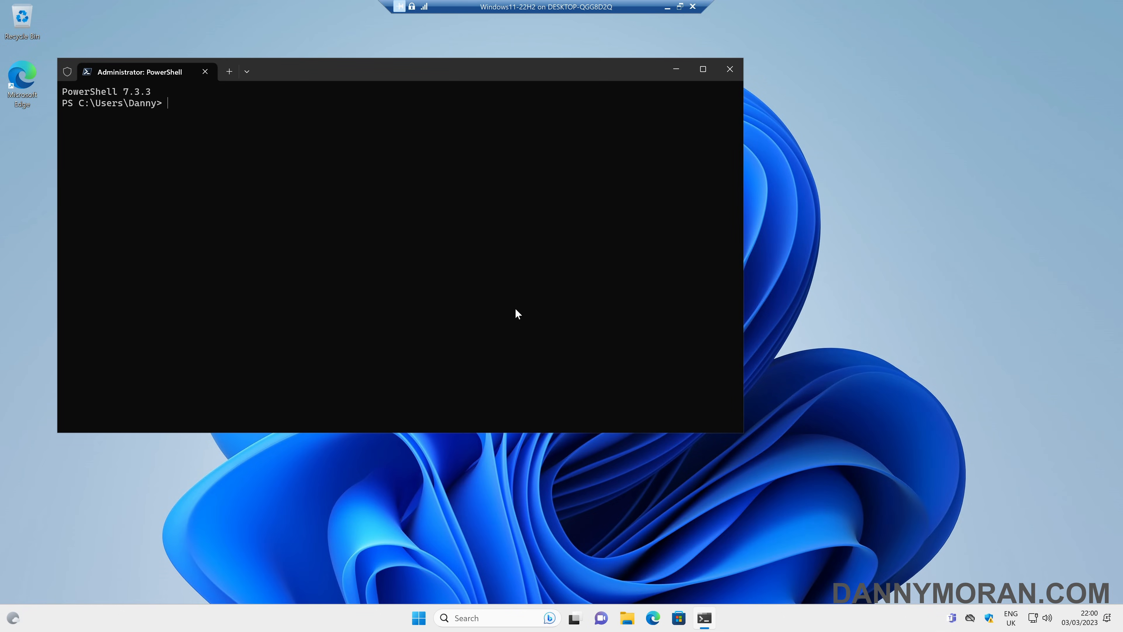
- Enter the reg.exe add command for the HKCU CLSID {86ca1aa0-...} InprocServer32 key without running it
{"action": "type", "text": "reg.exe add \"HKCU\\Software\\Classes\\CLSID\\{86ca1aa0-34aa-4e8b-a509-50c905bae2a2}\\InprocServer32\" /f /ve"}
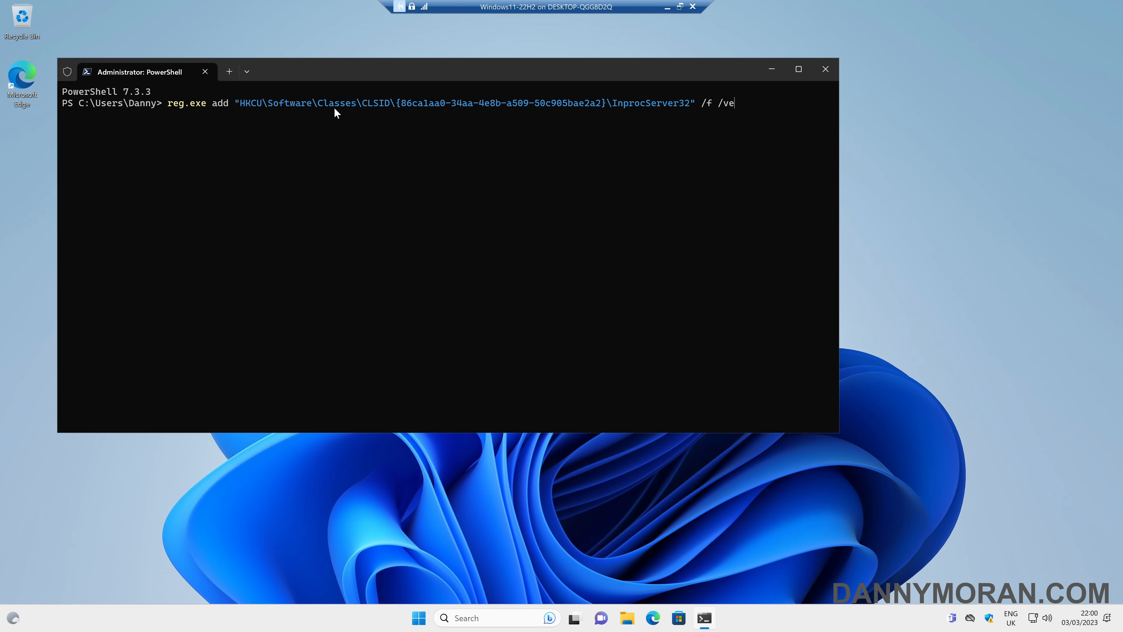
{"action": "mouse_move", "coordinate": [401, 112]}
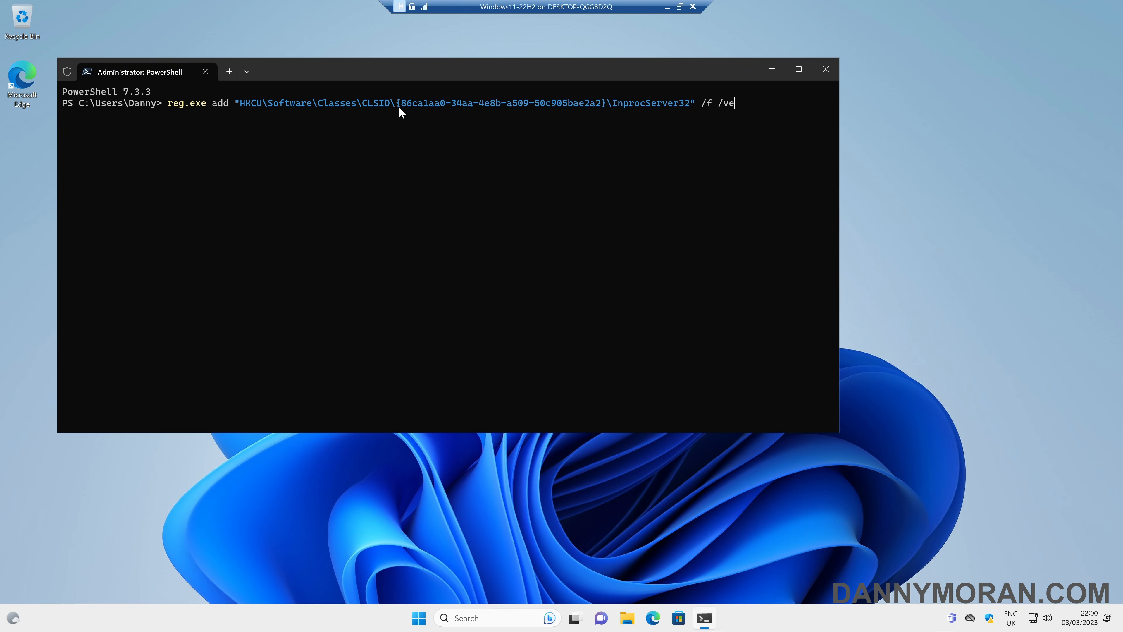
{"action": "mouse_move", "coordinate": [622, 114]}
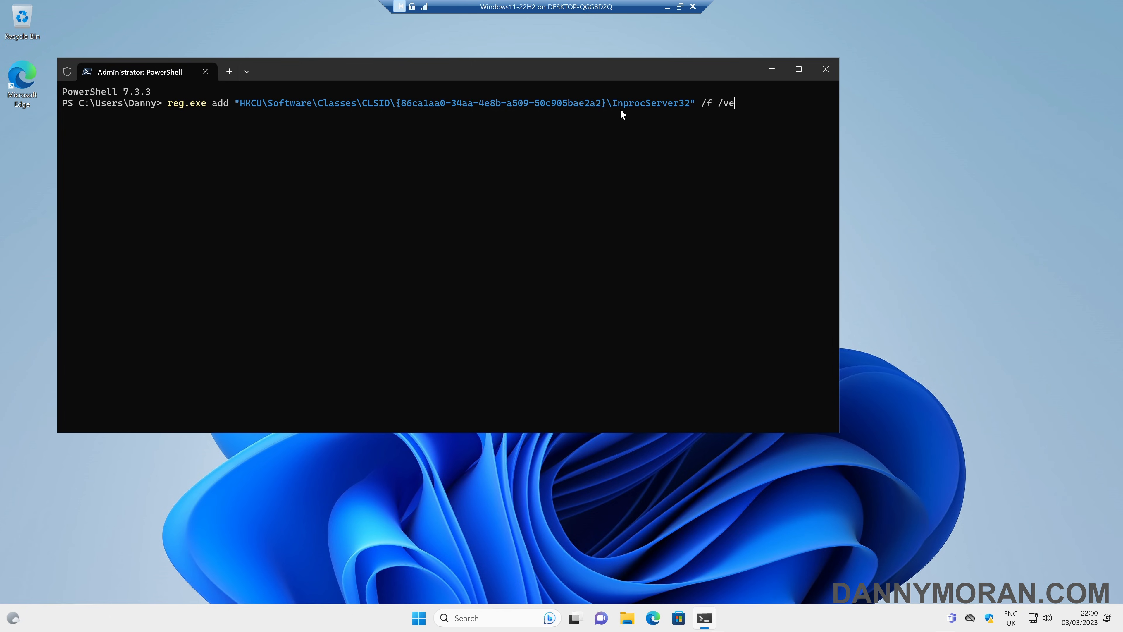
{"action": "mouse_move", "coordinate": [668, 159]}
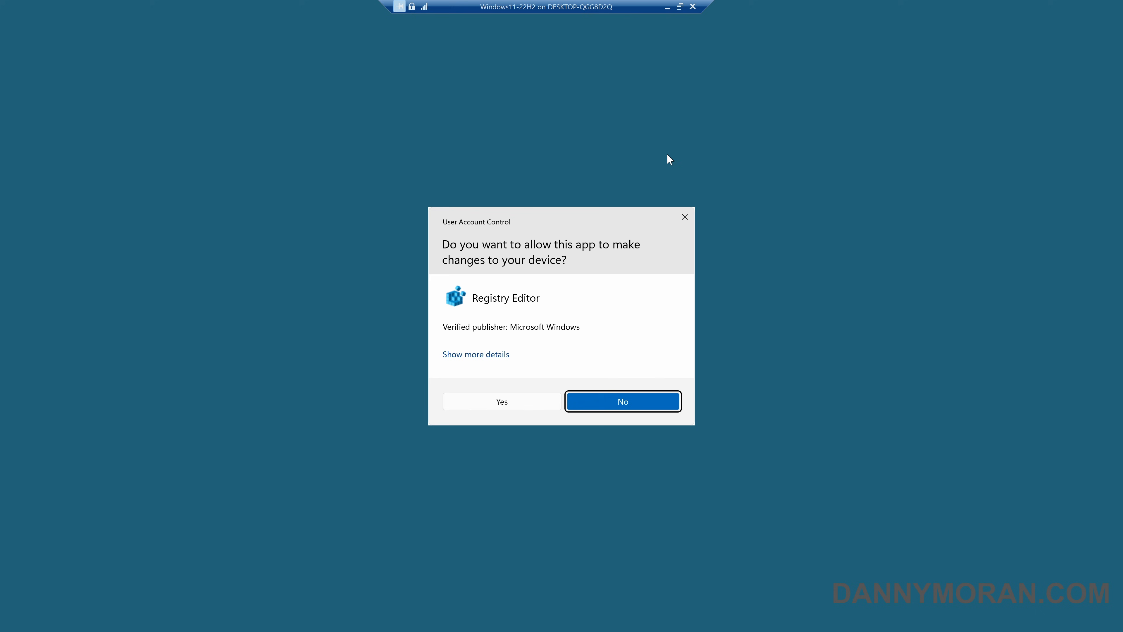
- Browse Registry Editor to HKEY_CURRENT_USER\Software\Classes\CLSID and inspect an existing key
{"action": "left_click", "coordinate": [501, 401]}
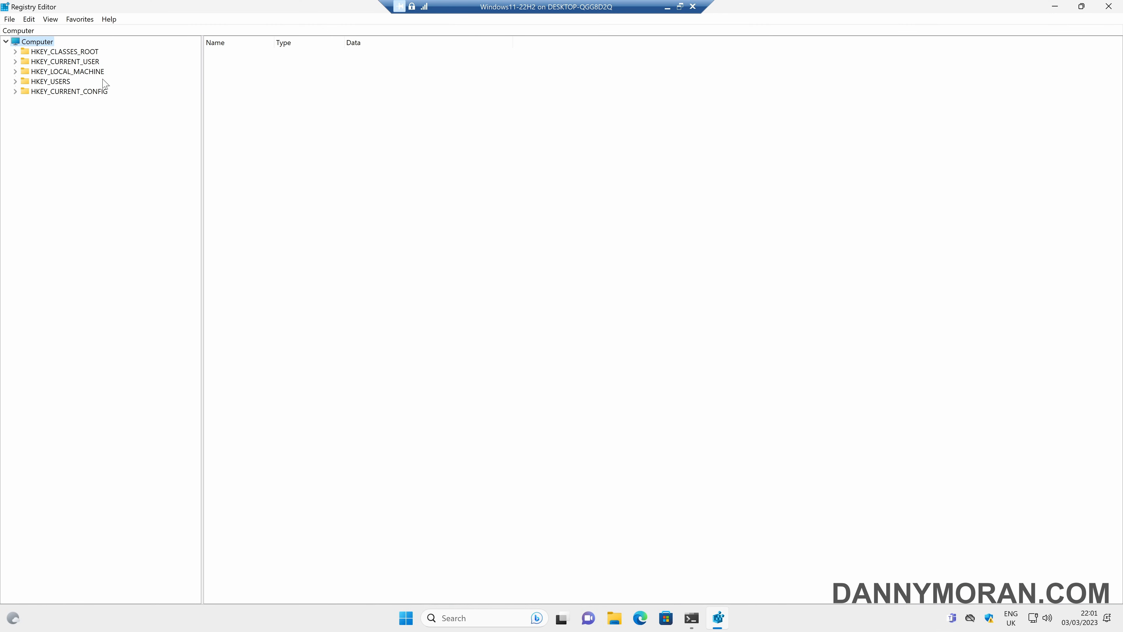
{"action": "left_click", "coordinate": [15, 61]}
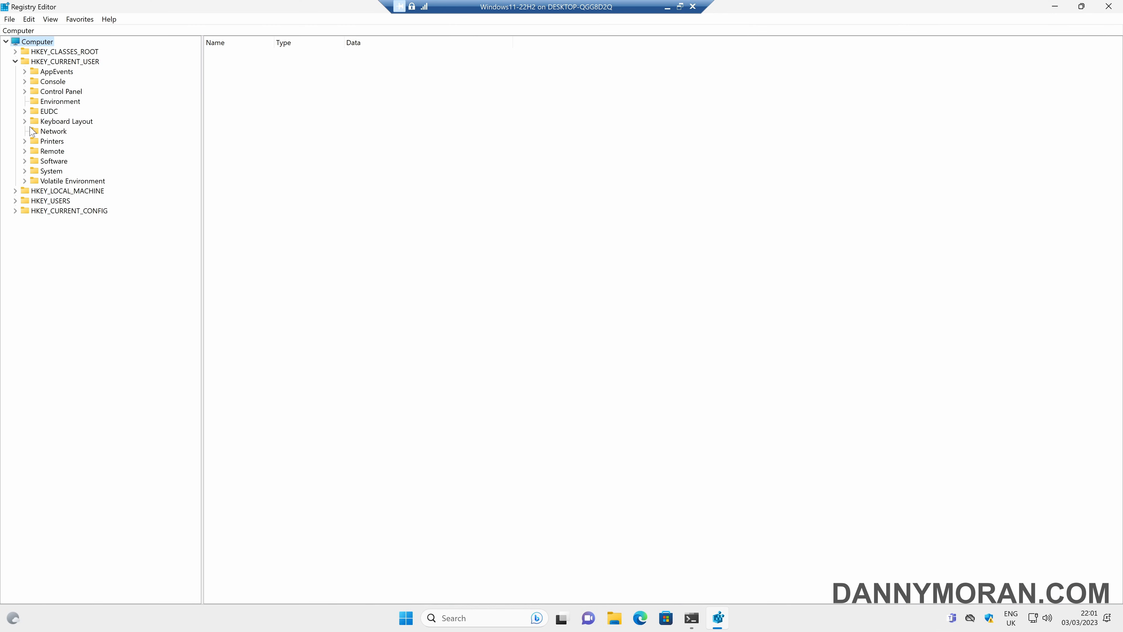
{"action": "left_click", "coordinate": [25, 161]}
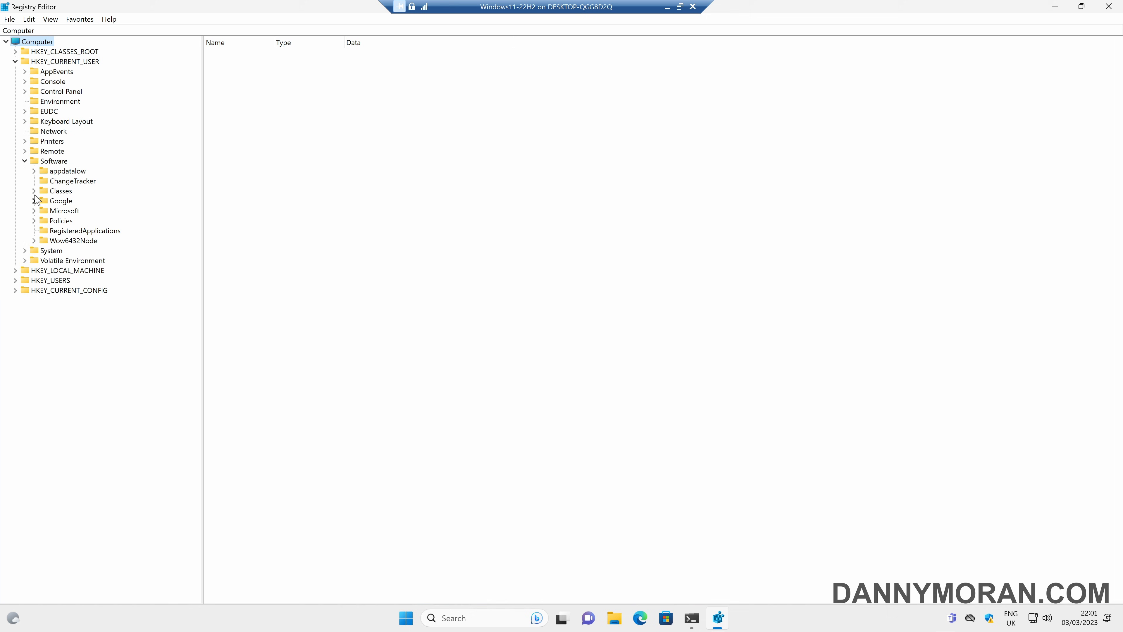
{"action": "scroll", "scroll_direction": "down", "scroll_amount": 3}
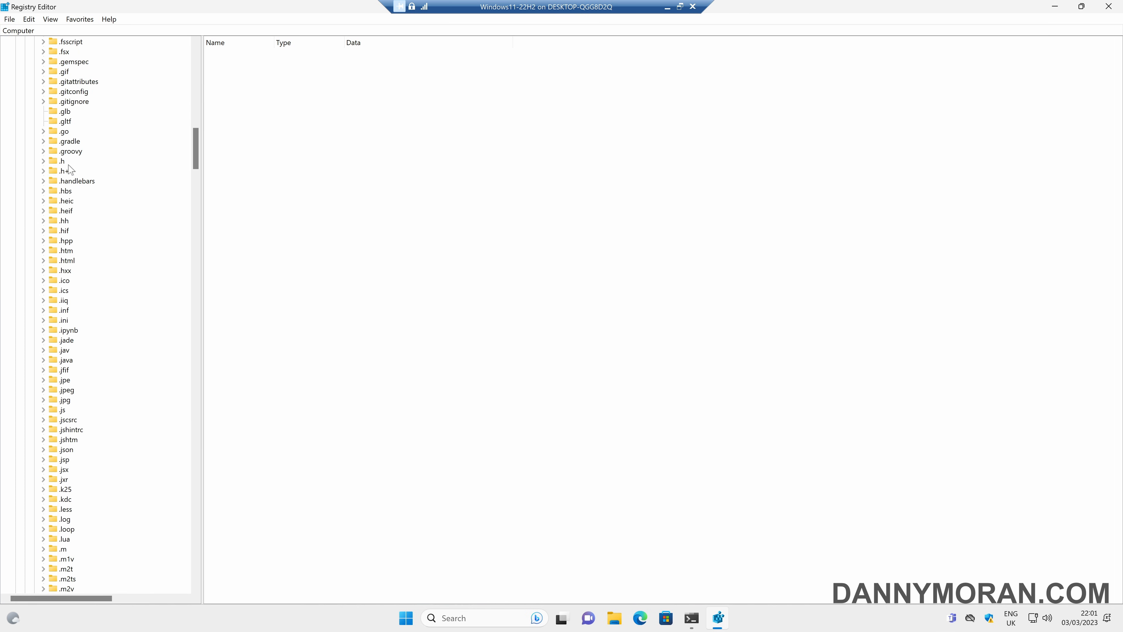
{"action": "scroll", "scroll_direction": "down", "scroll_amount": 3}
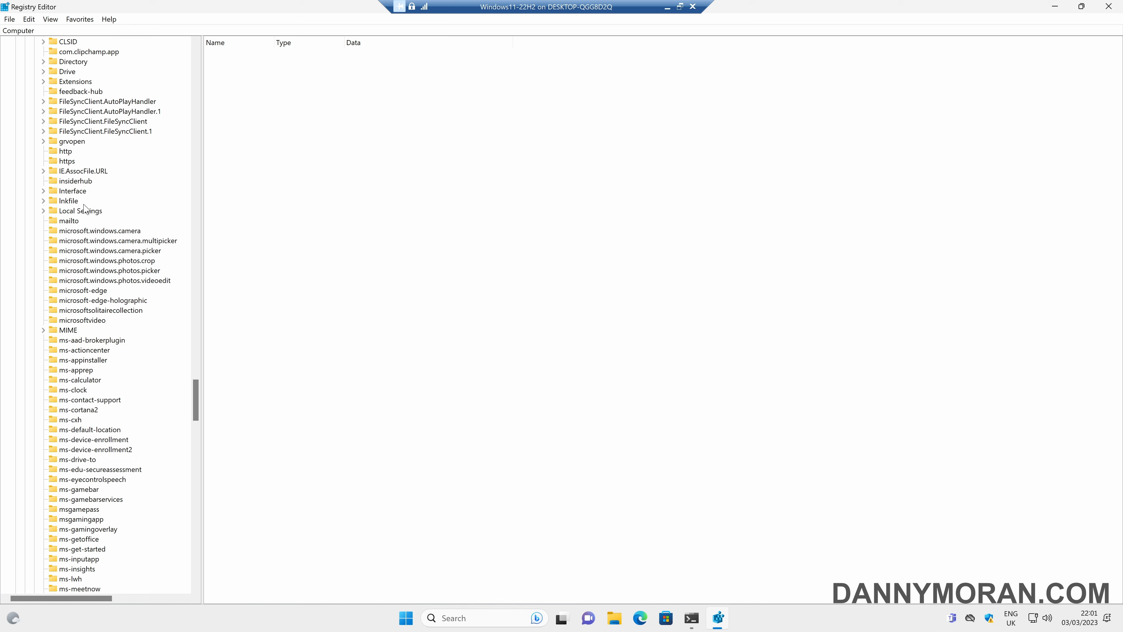
{"action": "left_click", "coordinate": [43, 191]}
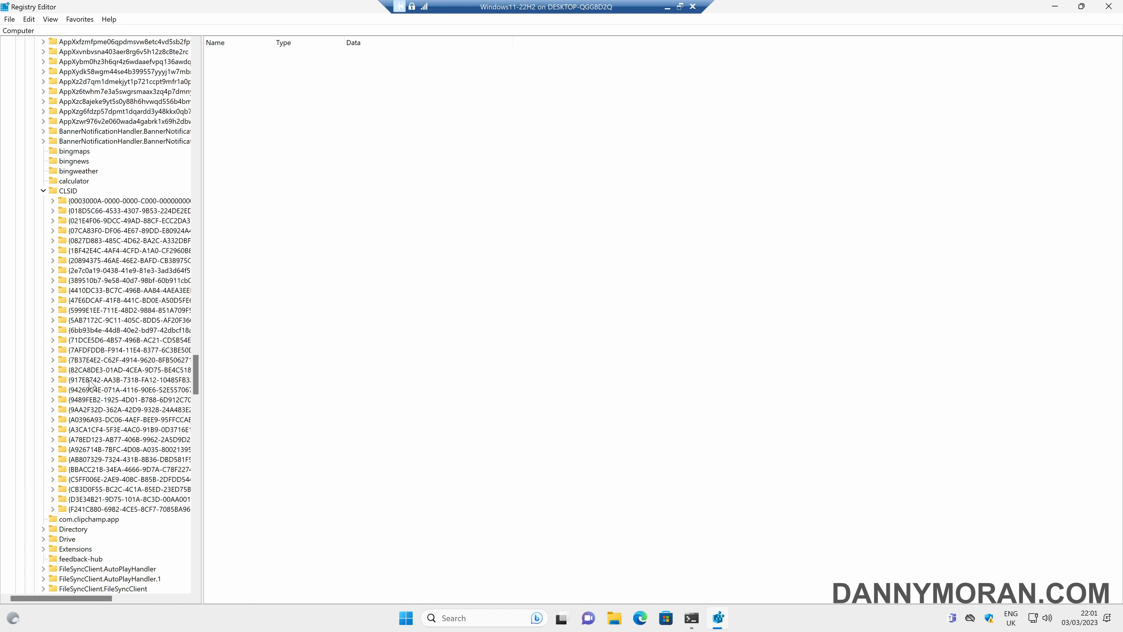
{"action": "left_click", "coordinate": [126, 369]}
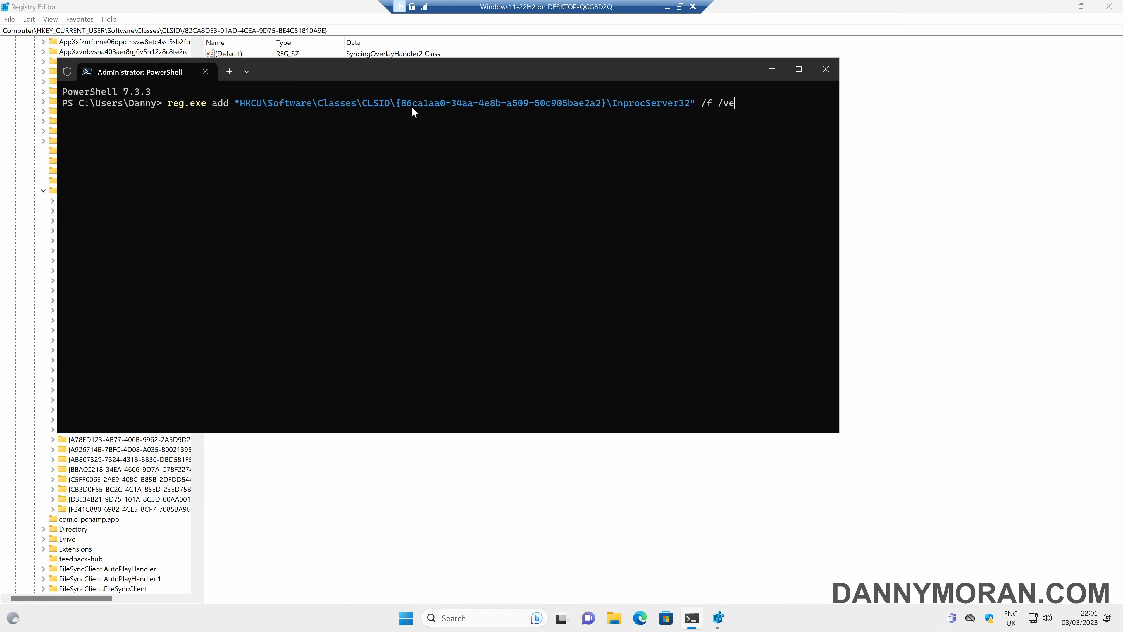
- Run the reg.exe add command, creating the InprocServer32 key successfully
{"action": "key", "text": "enter"}
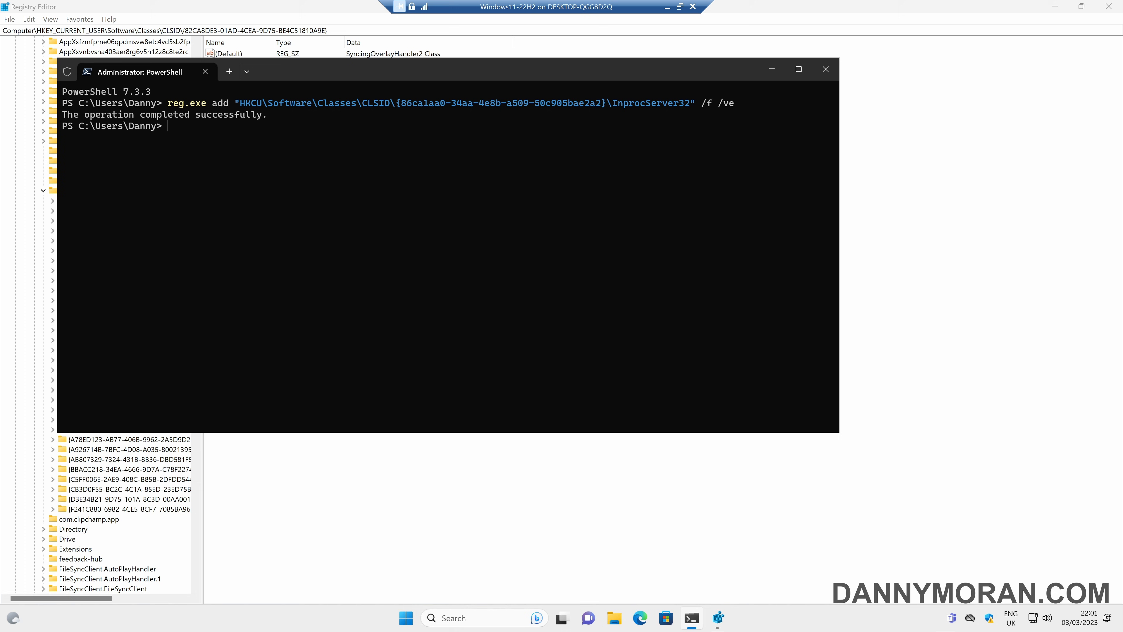
{"action": "mouse_move", "coordinate": [188, 6]}
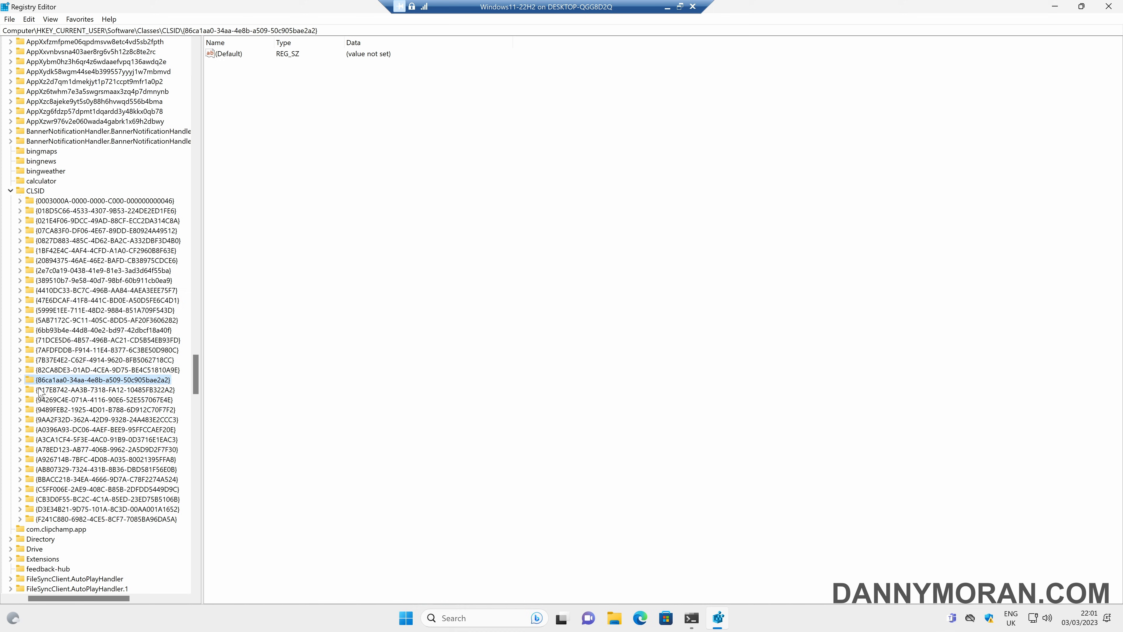
- Confirm the new key's InprocServer32 subkey, close the terminal and sign out to apply it
{"action": "left_click", "coordinate": [22, 380]}
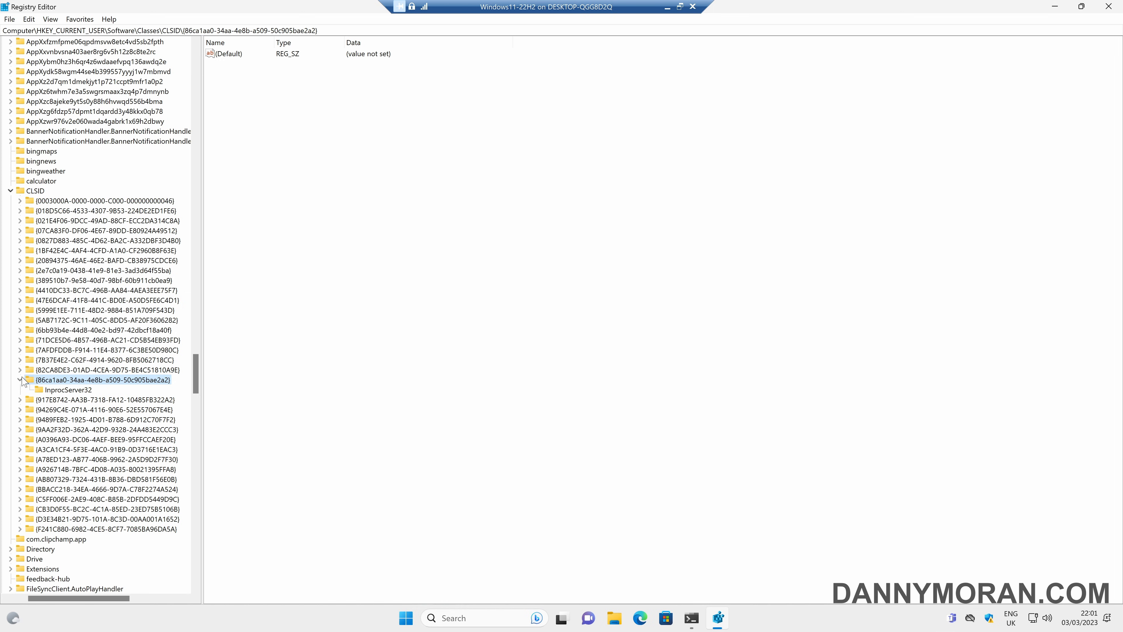
{"action": "left_click", "coordinate": [69, 389]}
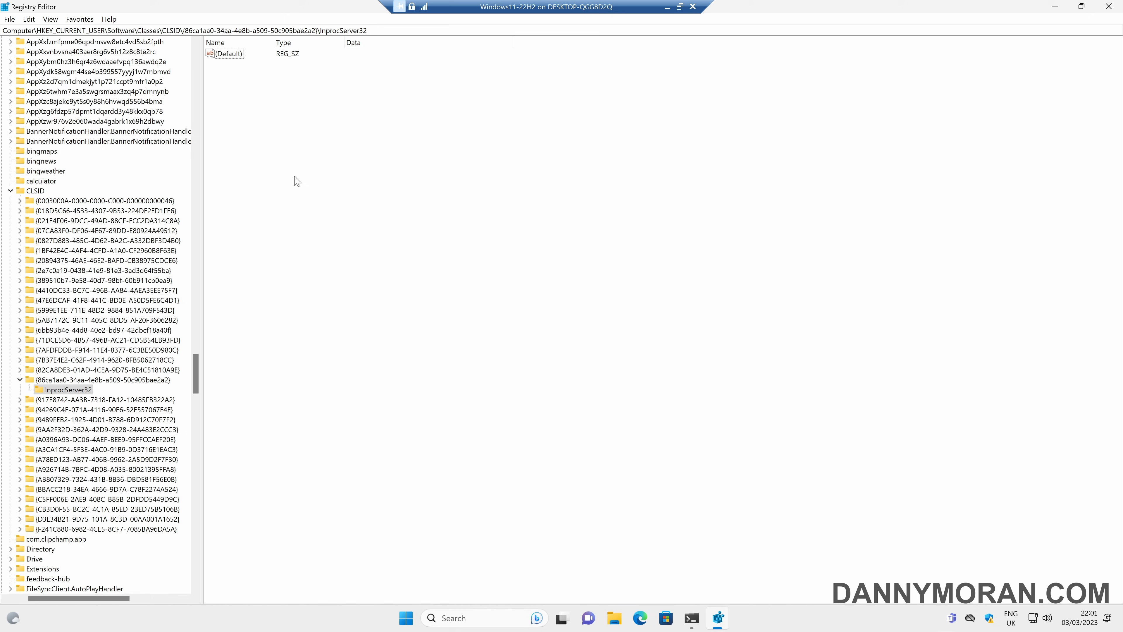
{"action": "mouse_move", "coordinate": [1115, 6]}
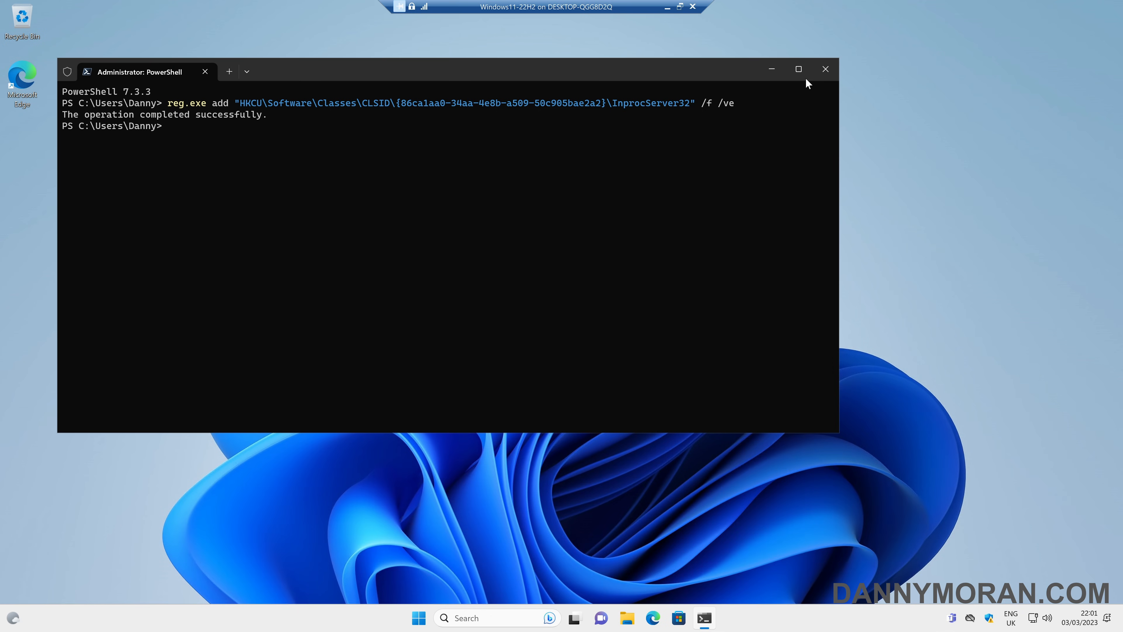
{"action": "left_click", "coordinate": [824, 69]}
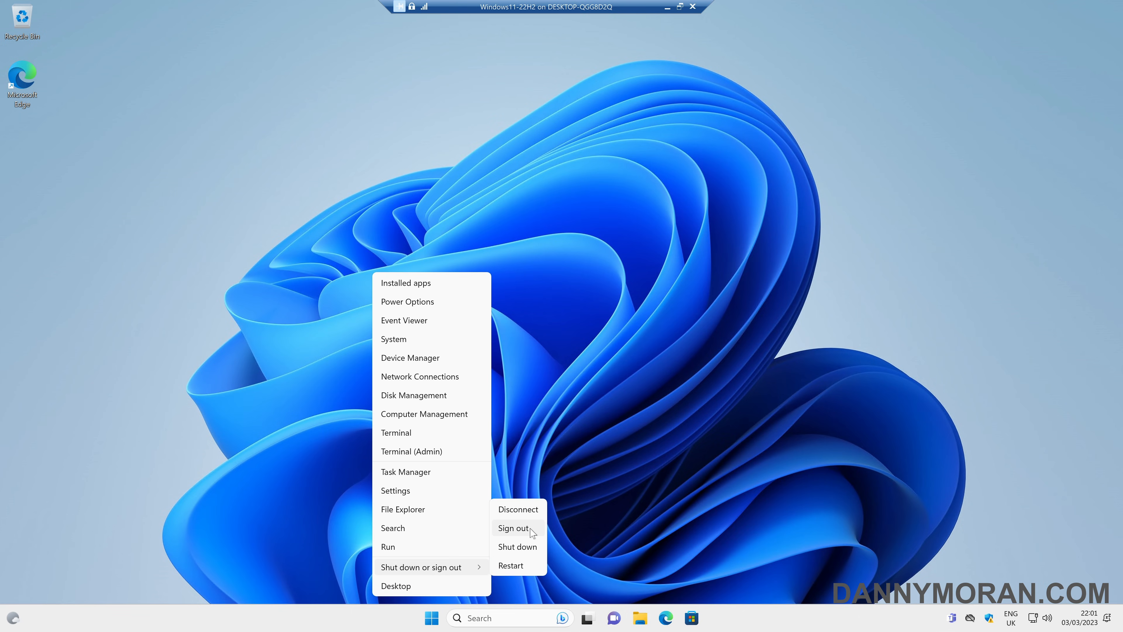
{"action": "left_click", "coordinate": [513, 527]}
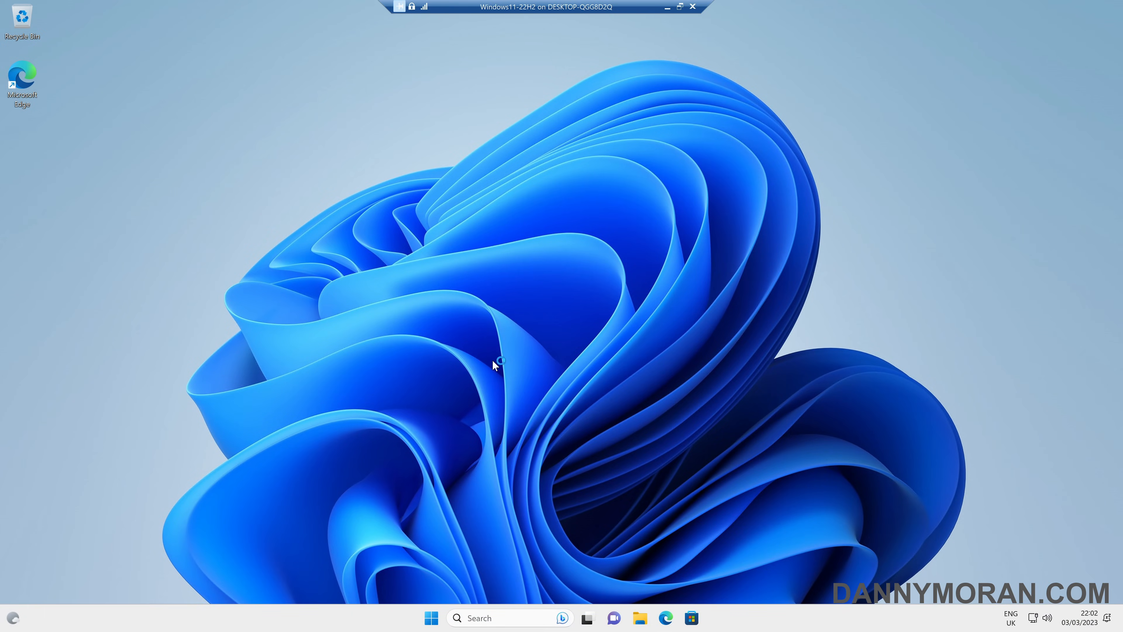
- Verify the desktop and the scripts folder on C: show the full classic right-click menu
{"action": "right_click", "coordinate": [494, 364]}
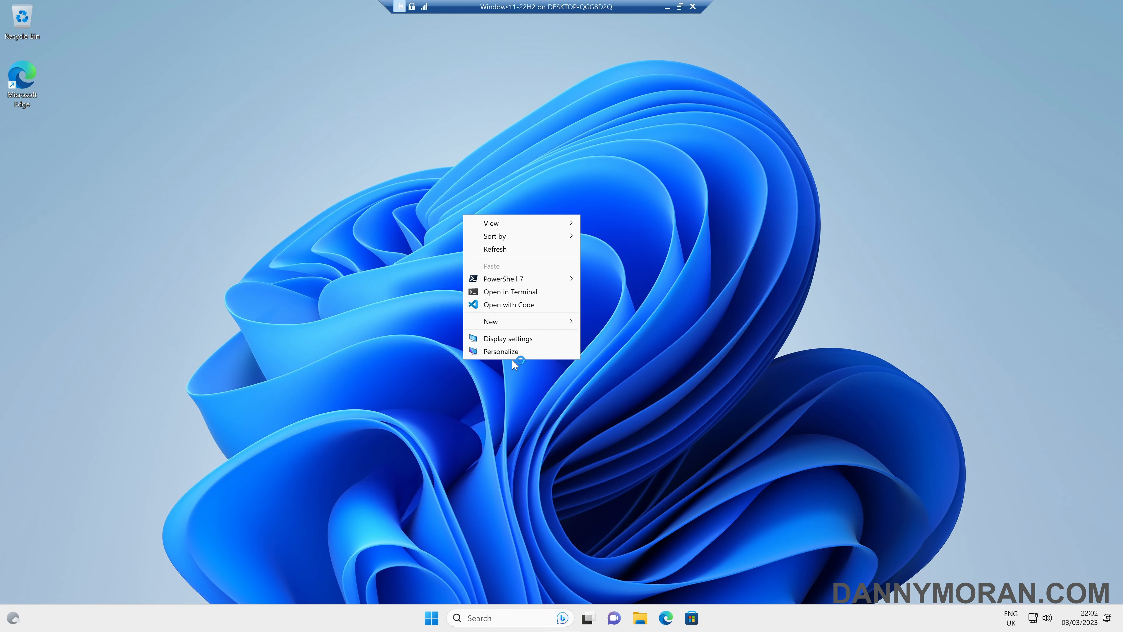
{"action": "mouse_move", "coordinate": [504, 278]}
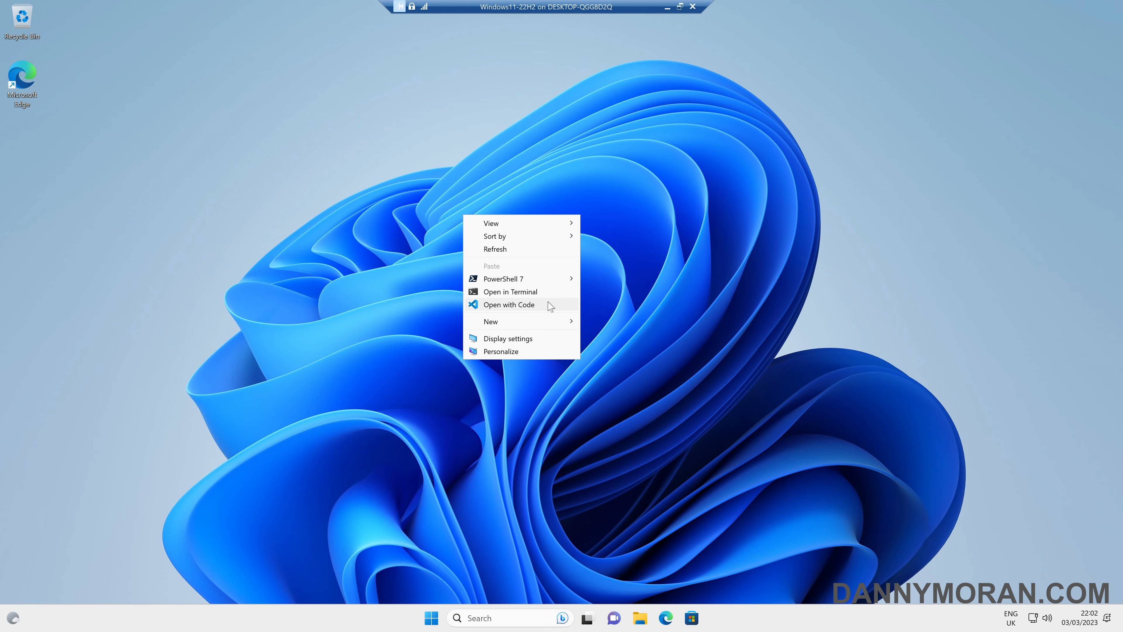
{"action": "left_click", "coordinate": [639, 618]}
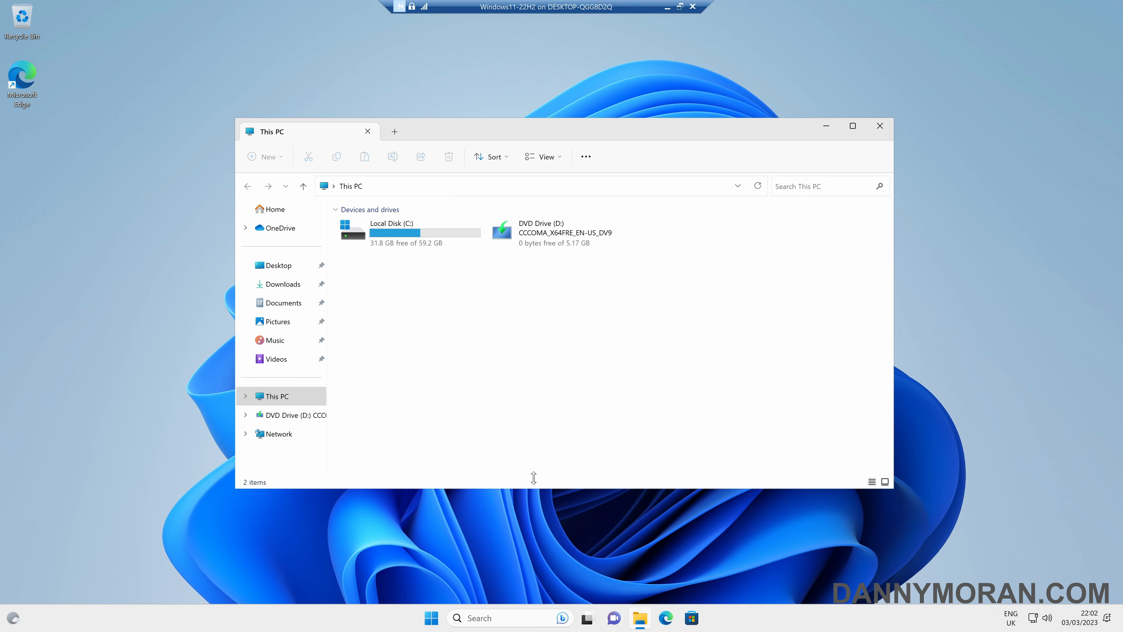
{"action": "double_click", "coordinate": [392, 229]}
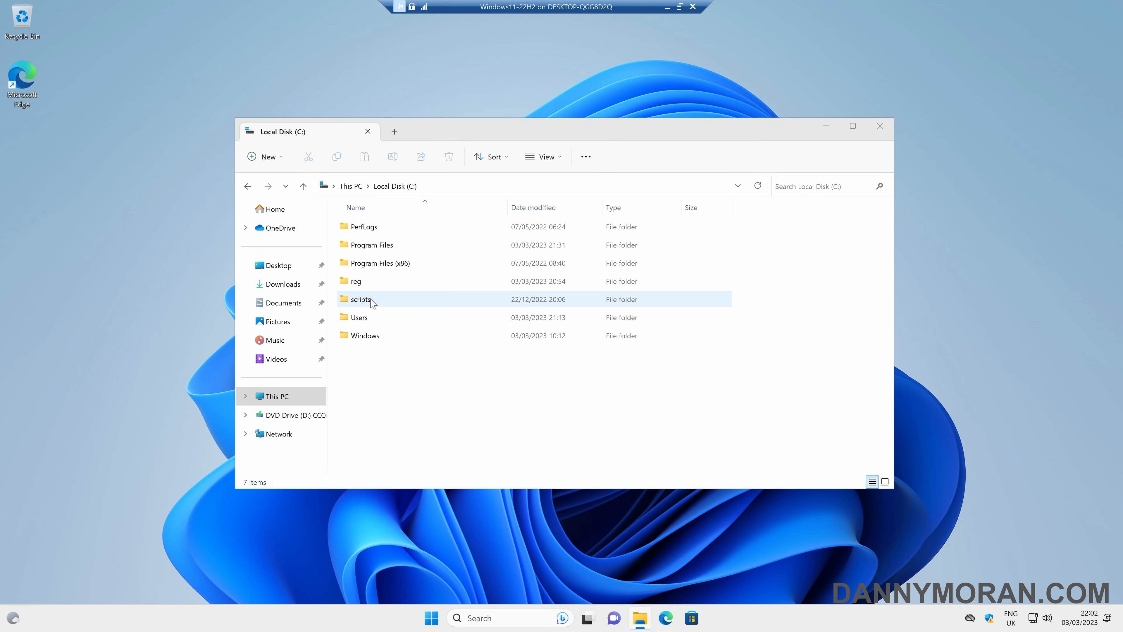
{"action": "right_click", "coordinate": [361, 298]}
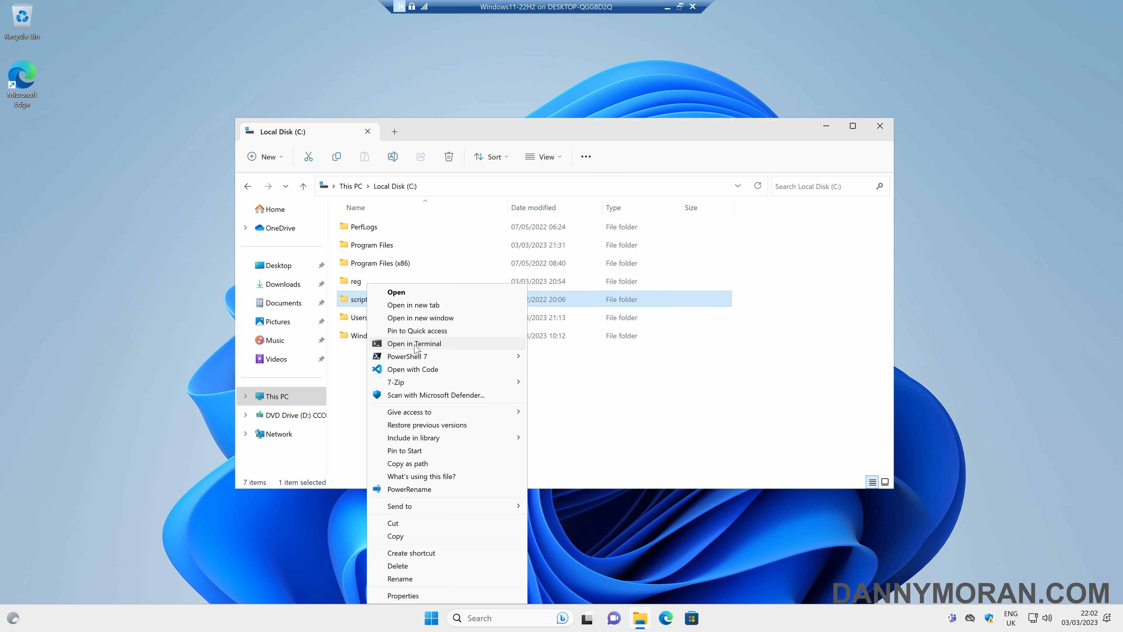
{"action": "mouse_move", "coordinate": [439, 307]}
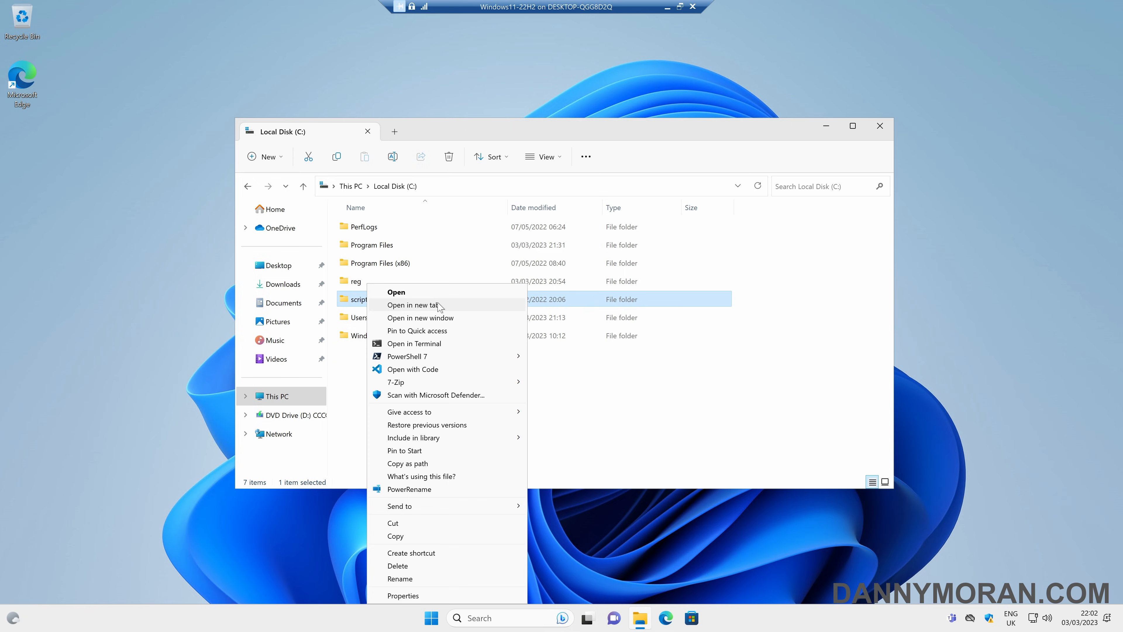
- Verify the create-rows script in scripts also shows the classic menu, then close Explorer
{"action": "left_click", "coordinate": [395, 291]}
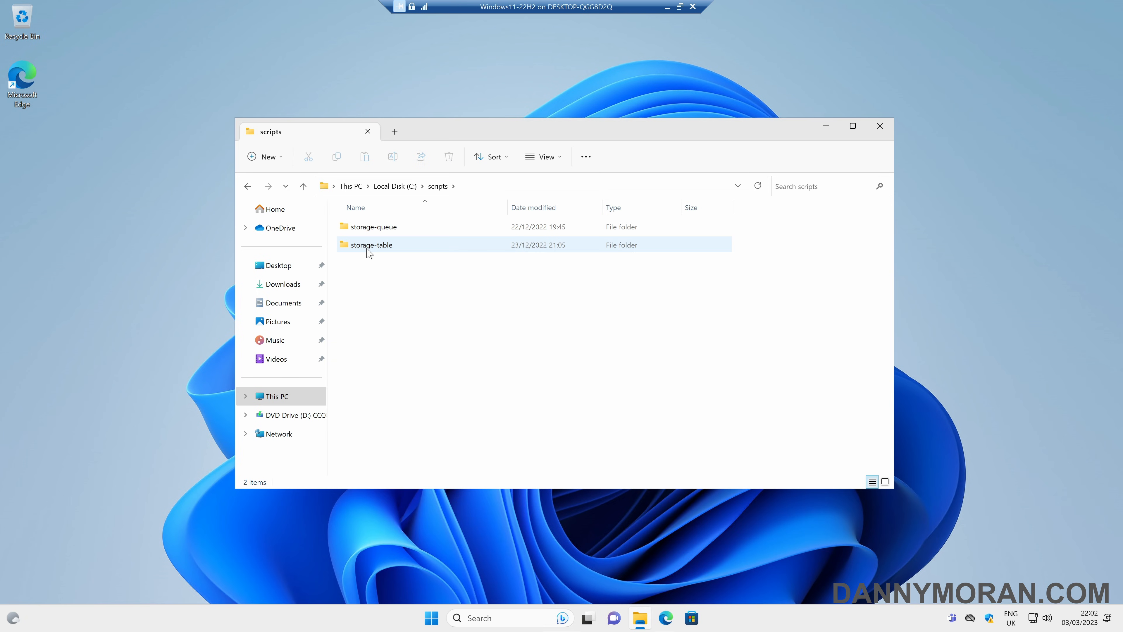
{"action": "right_click", "coordinate": [365, 226]}
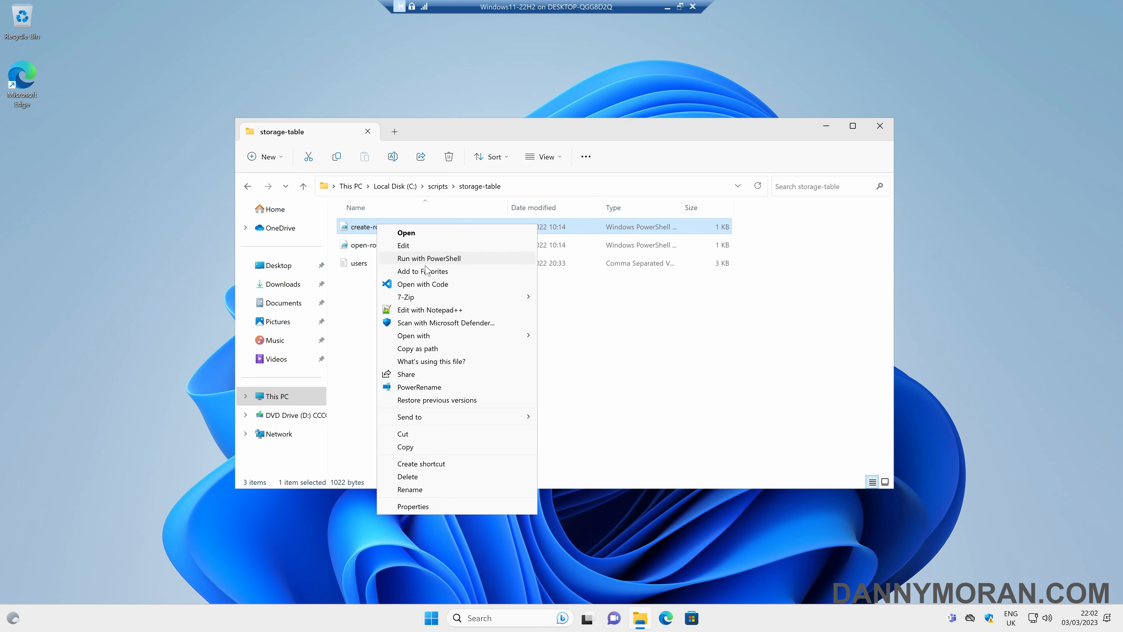
{"action": "mouse_move", "coordinate": [430, 309]}
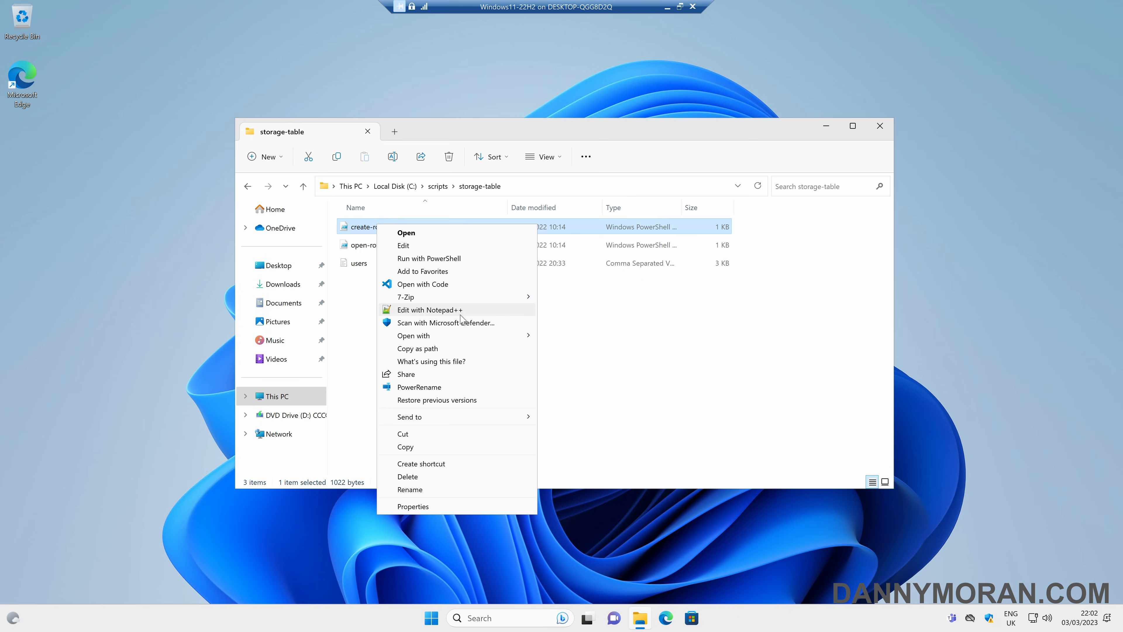
{"action": "mouse_move", "coordinate": [440, 361]}
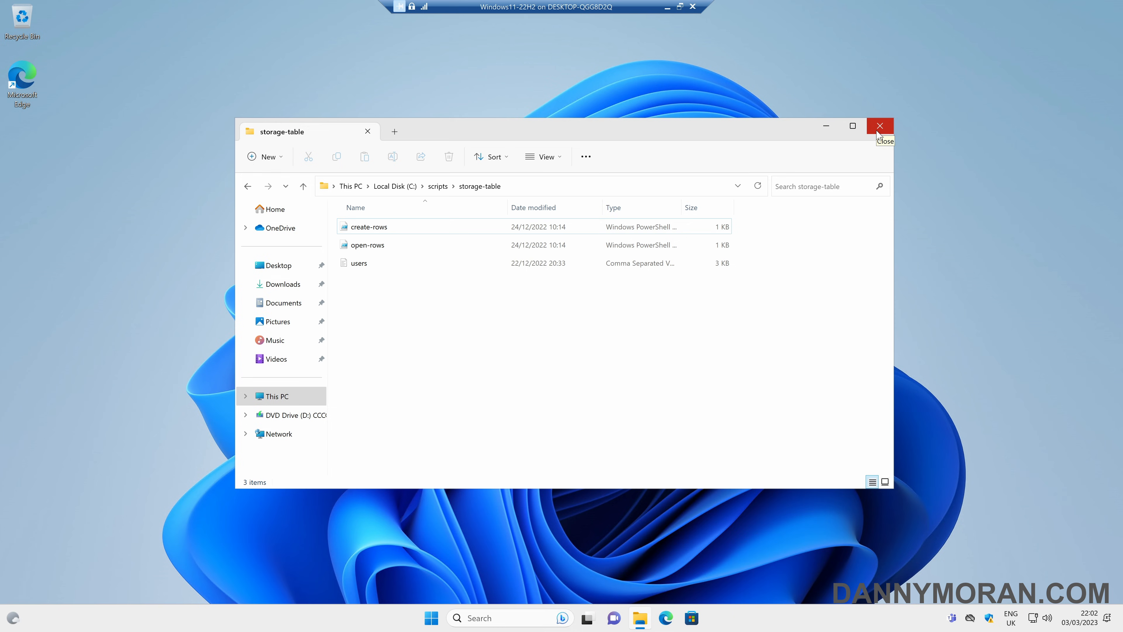
{"action": "left_click", "coordinate": [879, 127]}
{"action": "type", "text": "reg"}
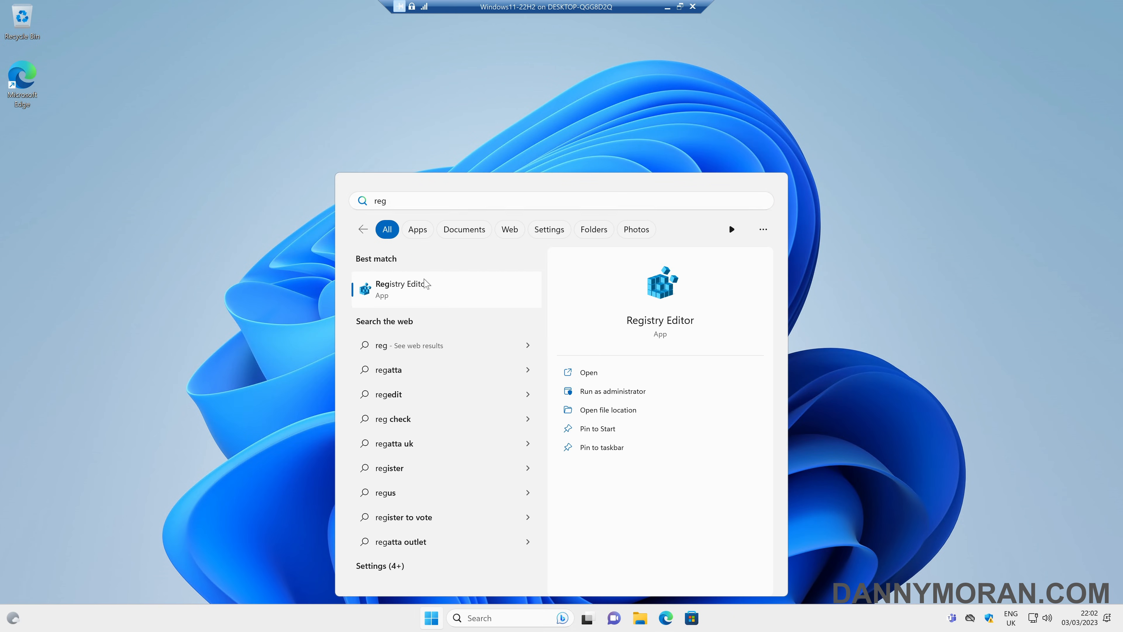
{"action": "left_click", "coordinate": [401, 283]}
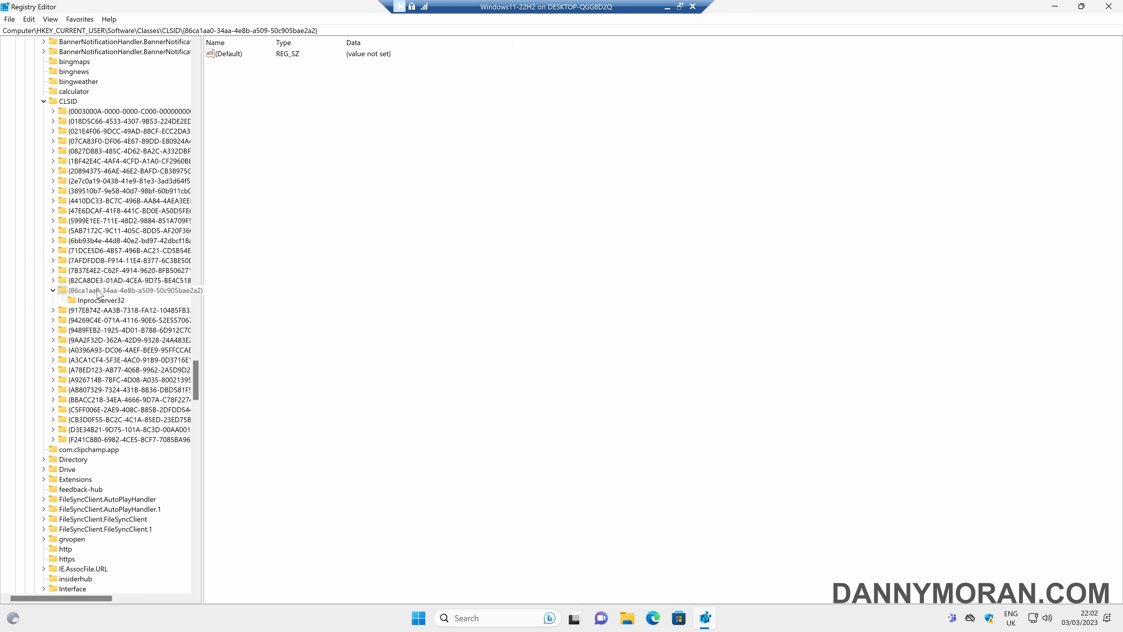
{"action": "right_click", "coordinate": [100, 290]}
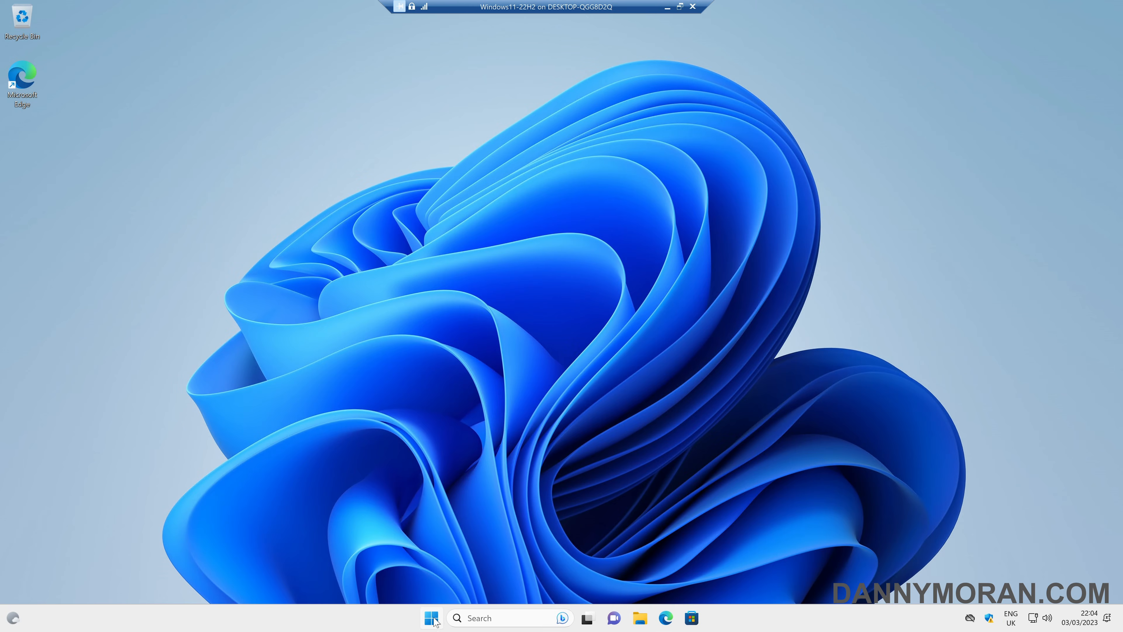
- From an admin terminal, run reg.exe delete on the HKCU CLSID {86ca1aa0-...} key with /f
{"action": "right_click", "coordinate": [431, 617]}
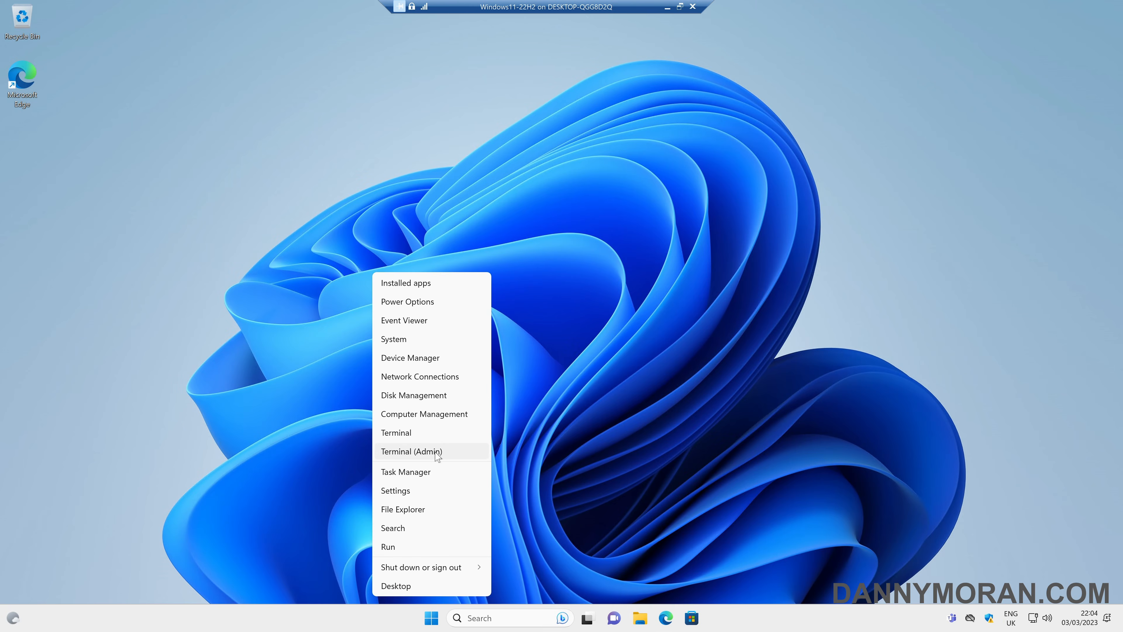
{"action": "left_click", "coordinate": [412, 451]}
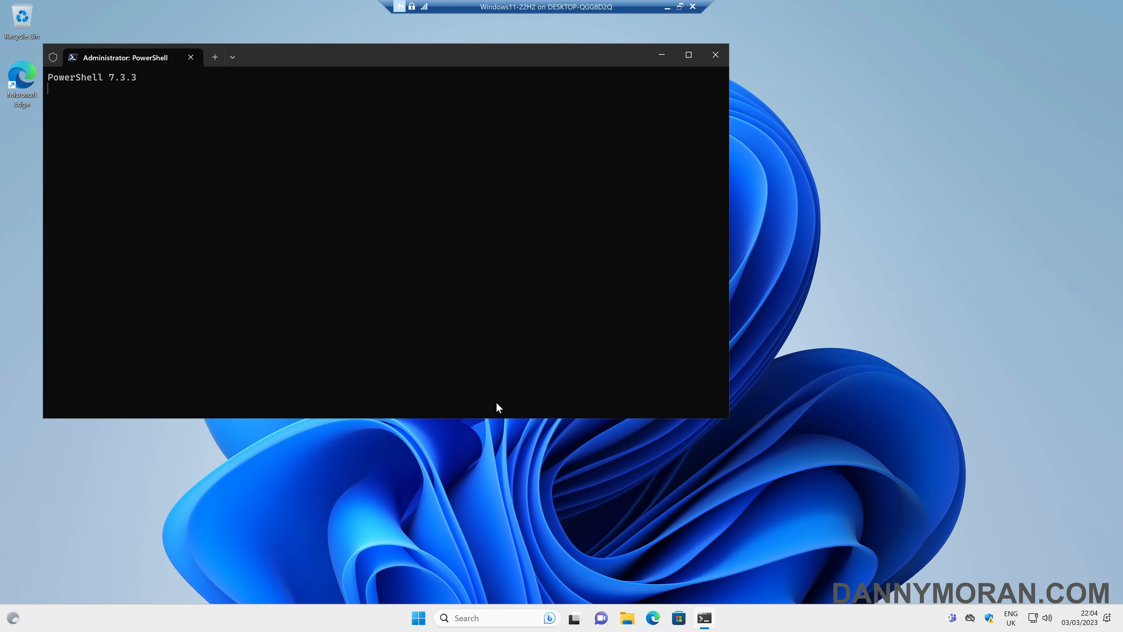
{"action": "type", "text": "reg.exe delete \"HKCU\\Software\\Classes\\CLSID\\{86ca1aa0-34aa-4e8b-a509-50c905bae2a2}\" /f"}
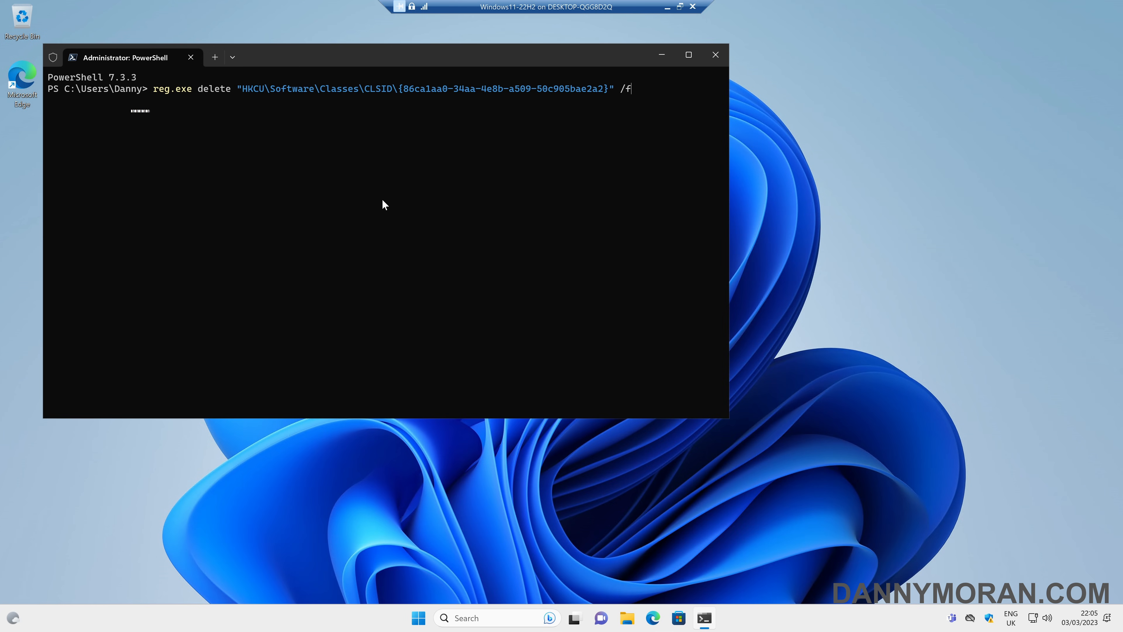
{"action": "mouse_move", "coordinate": [227, 106]}
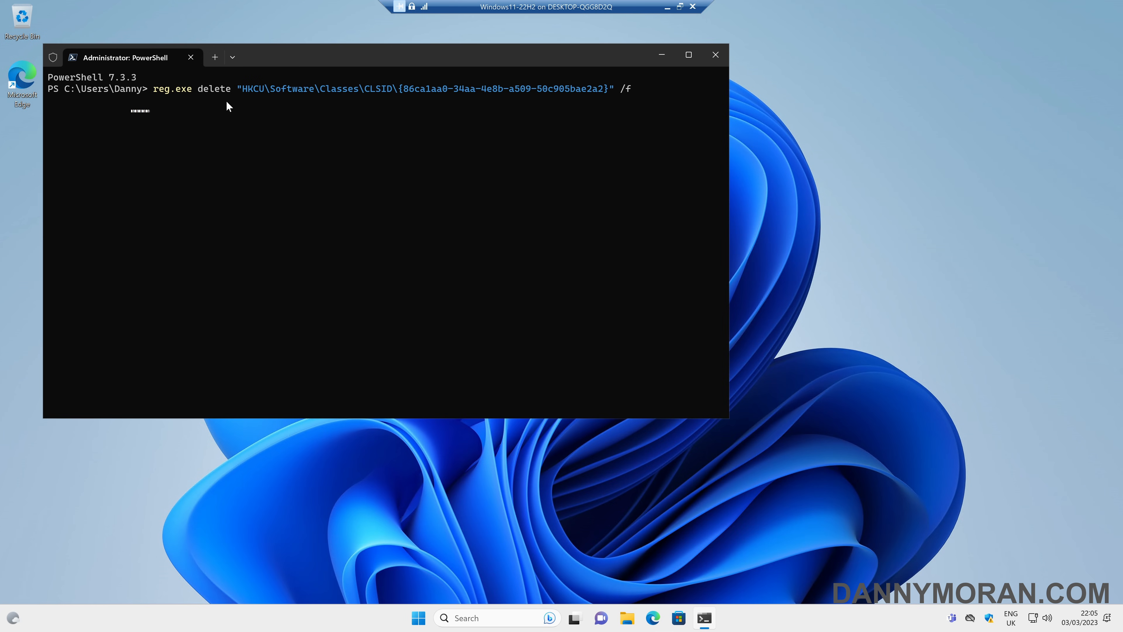
{"action": "mouse_move", "coordinate": [587, 102]}
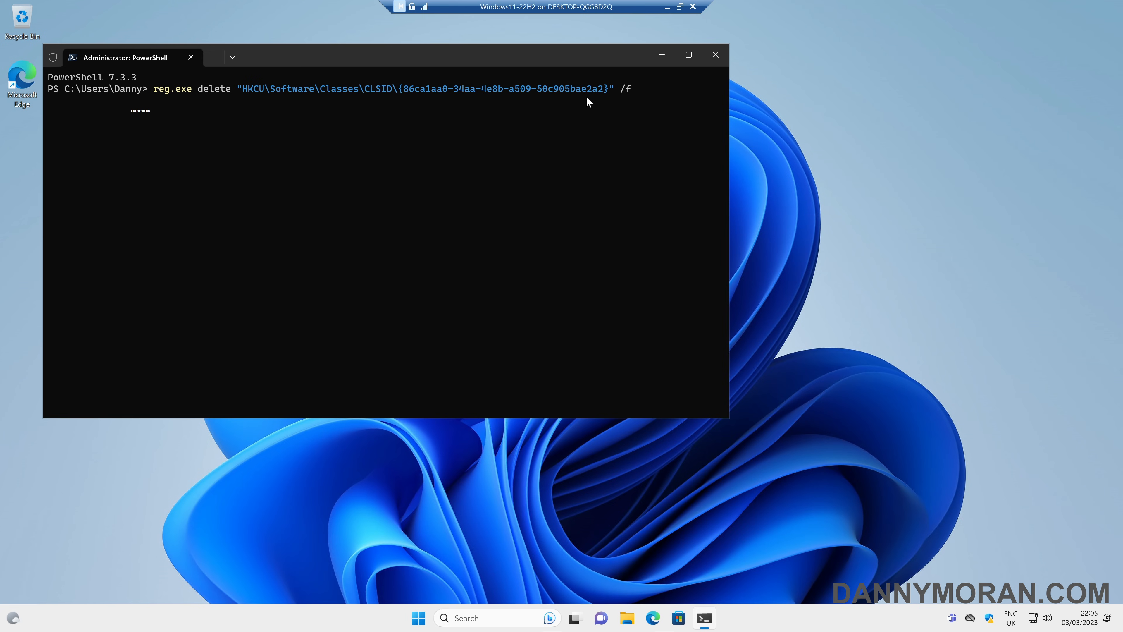
{"action": "key", "text": "enter"}
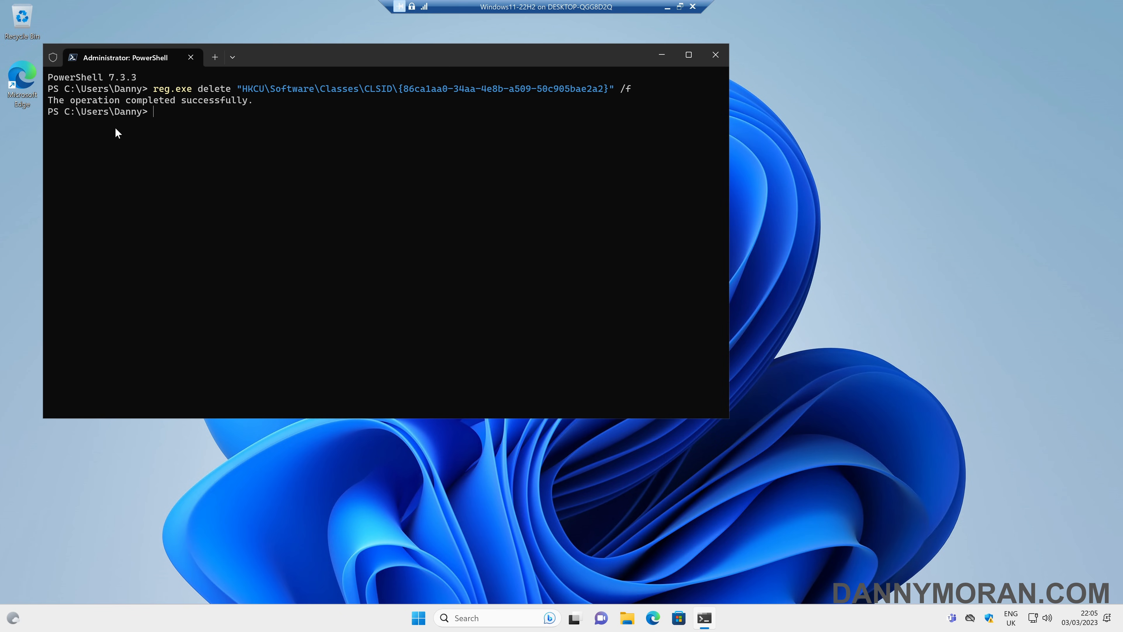
{"action": "mouse_move", "coordinate": [871, 211]}
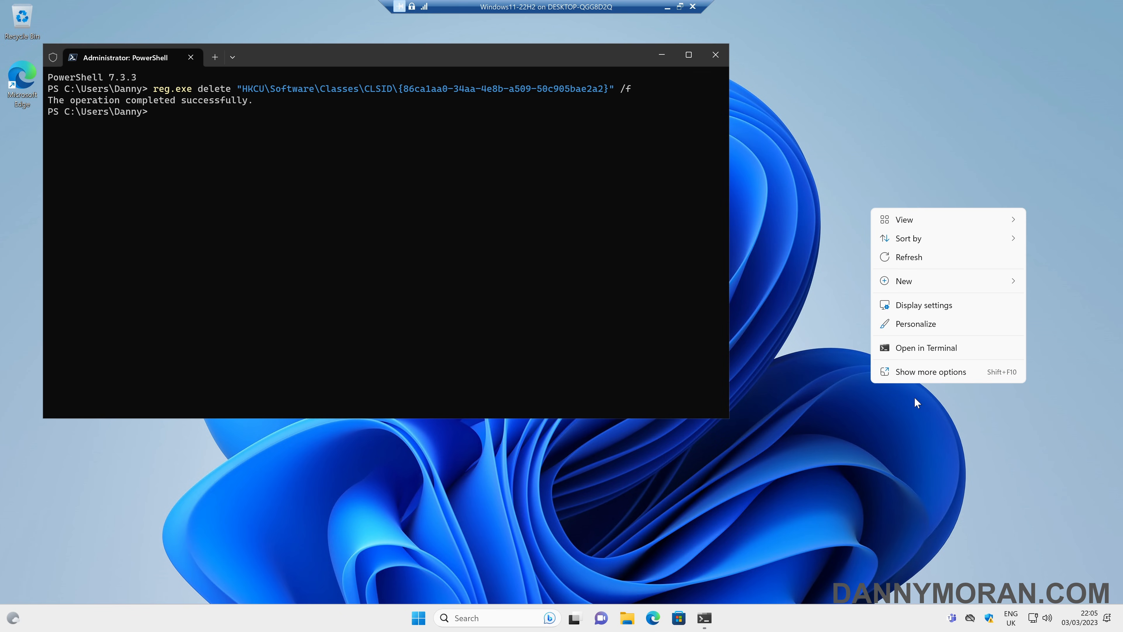
- Check that Program Files (x86) on C: shows the compact Windows 11 menu again
{"action": "left_click", "coordinate": [626, 618]}
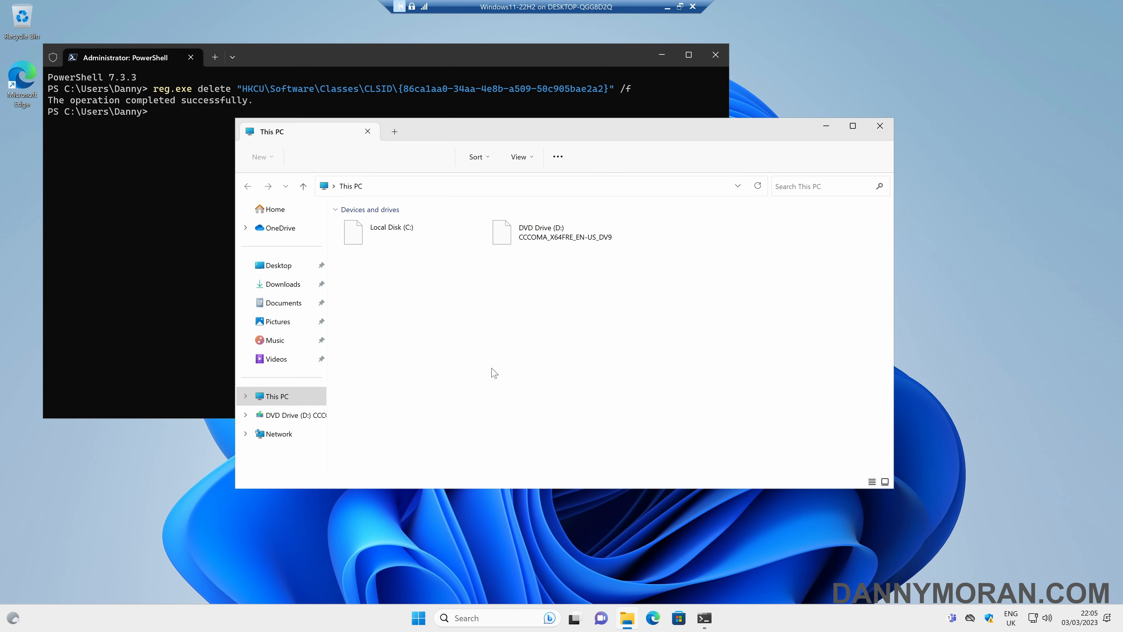
{"action": "right_click", "coordinate": [375, 263]}
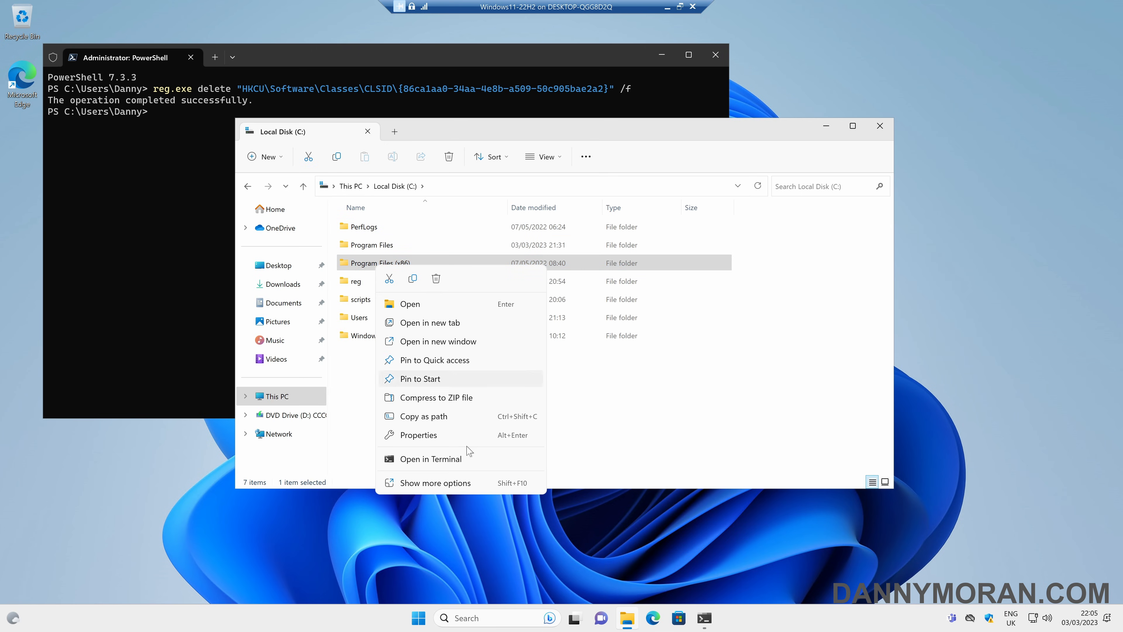
{"action": "mouse_move", "coordinate": [442, 491]}
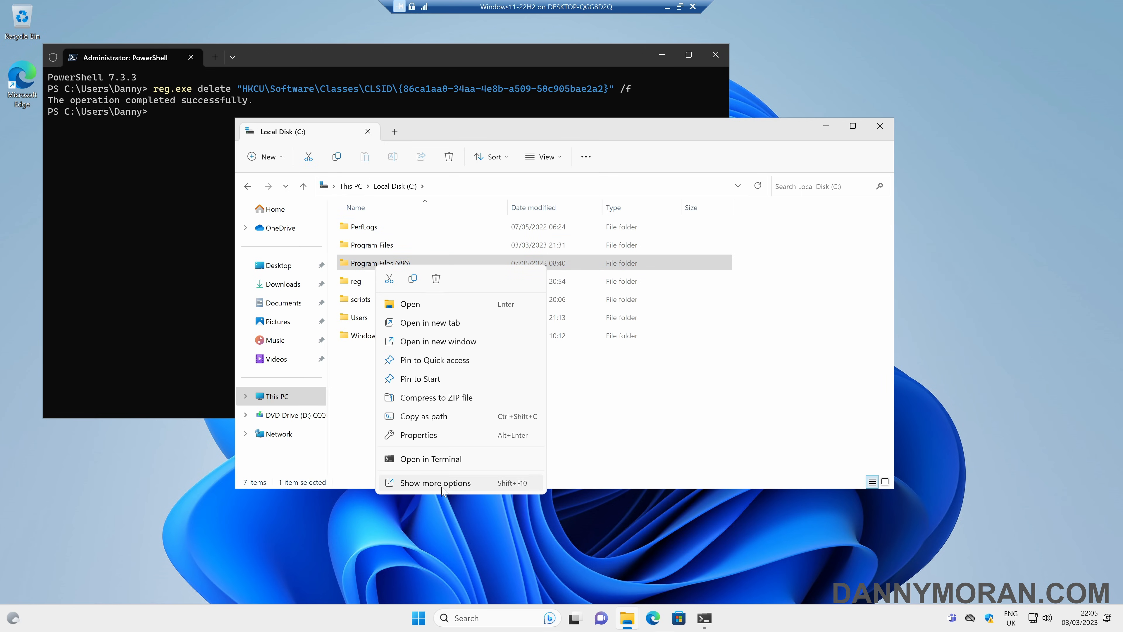